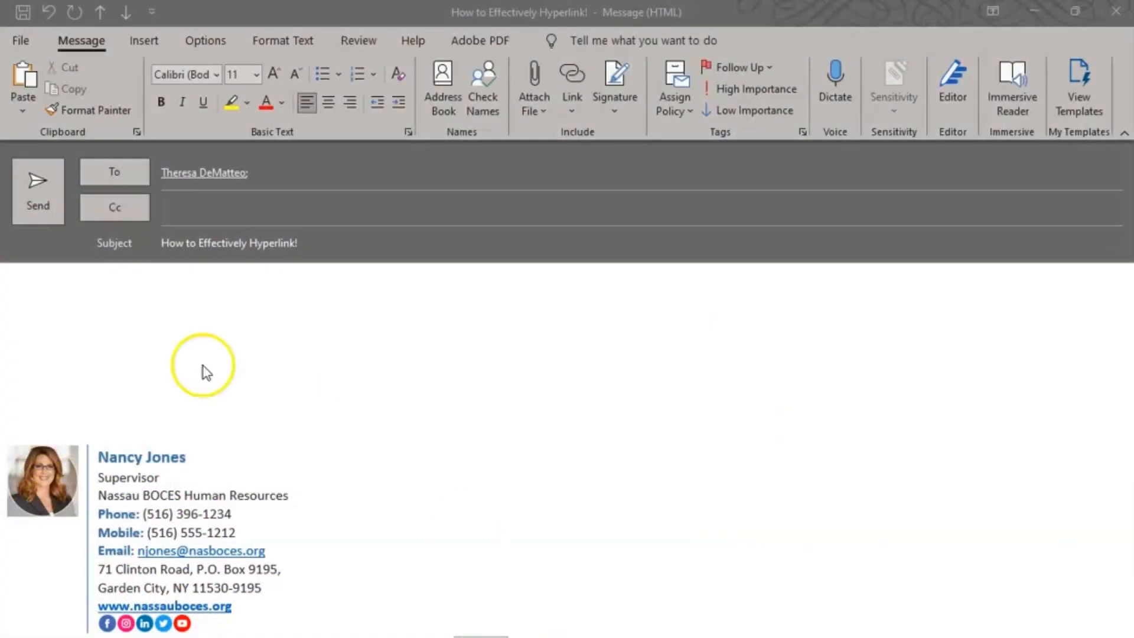
{"action": "mouse_move", "coordinate": [194, 358]}
{"action": "type", "text": "Here is the website I was telling you about!"}
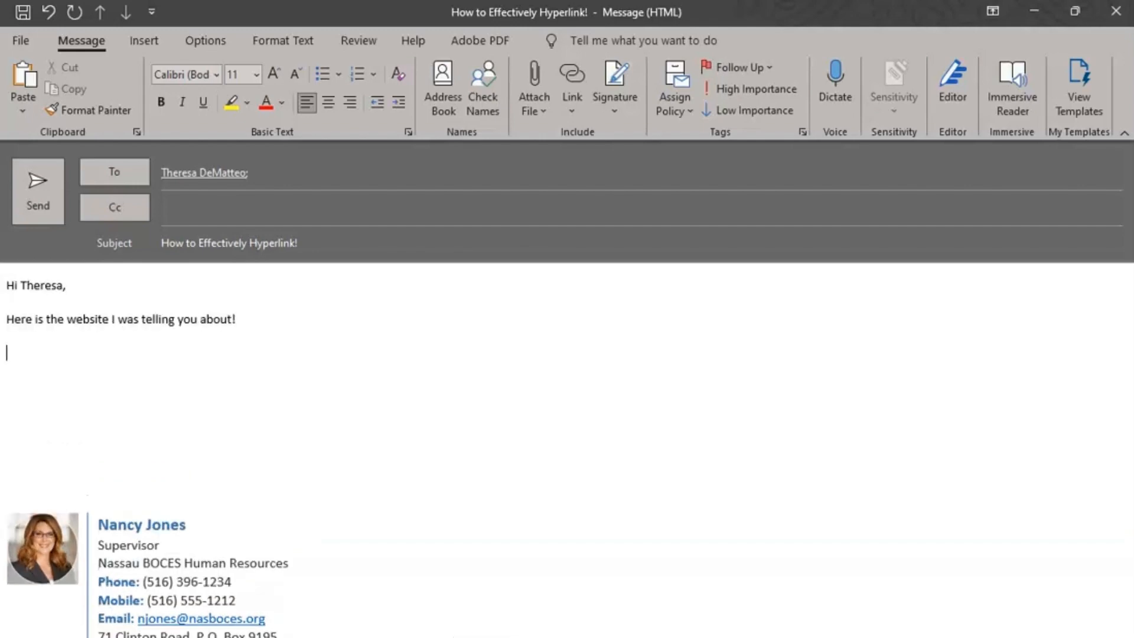
Type the sentence 'Check it out by clicking here.' in the email body.
{"action": "type", "text": "Check it out by clicking here."}
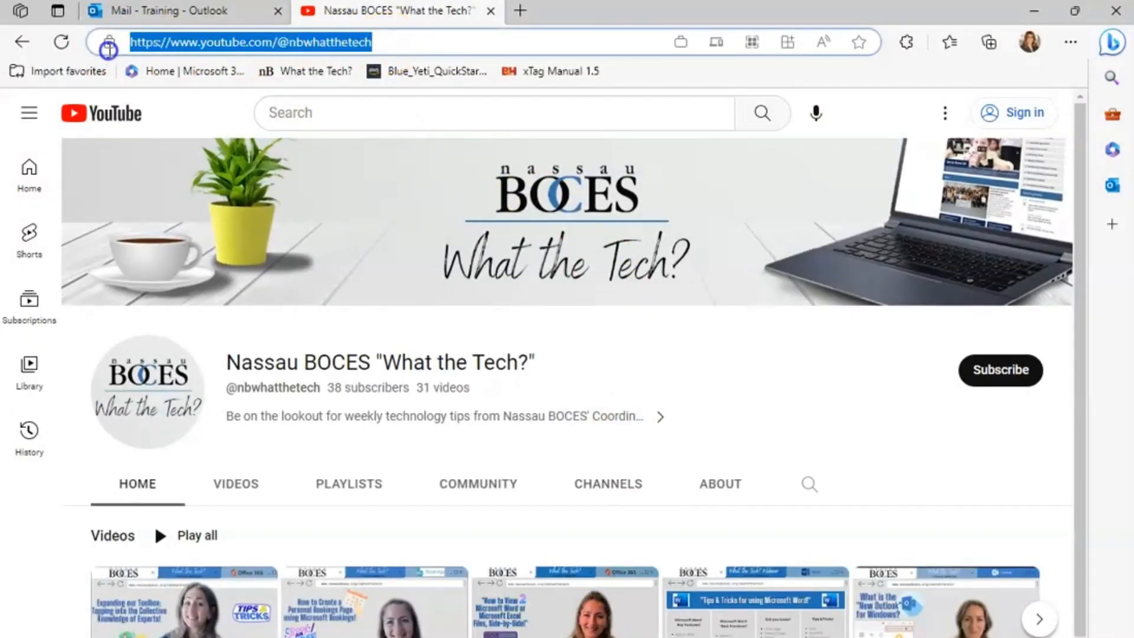
Copy the What the Tech? YouTube channel URL from Edge and paste it with source formatting.
{"action": "right_click", "coordinate": [268, 42]}
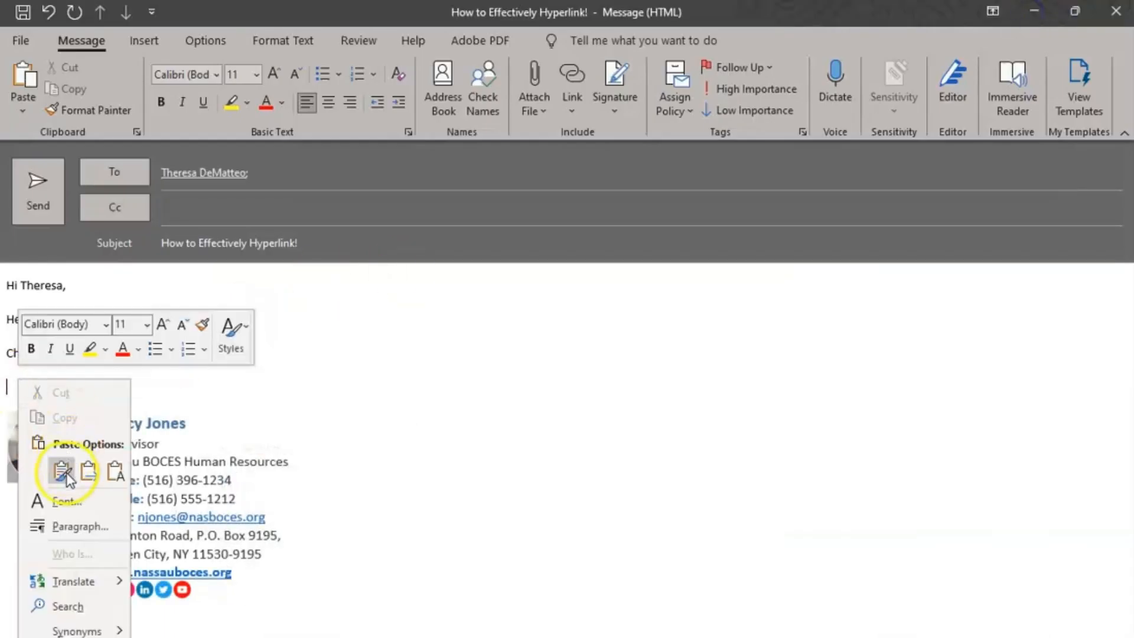
{"action": "left_click", "coordinate": [60, 471]}
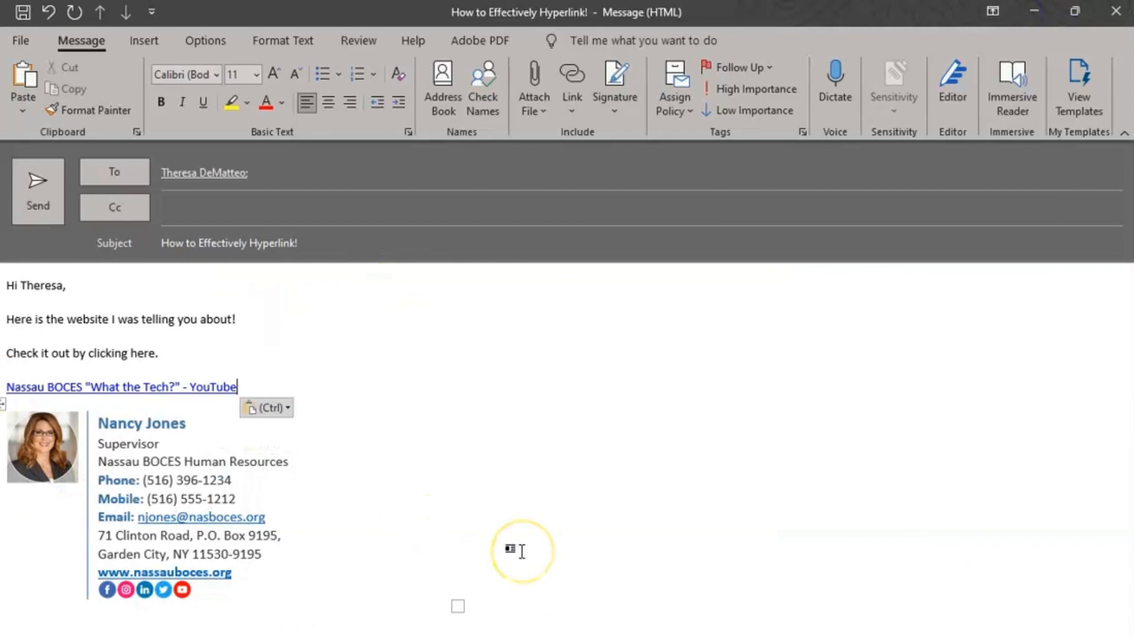
{"action": "mouse_move", "coordinate": [507, 528]}
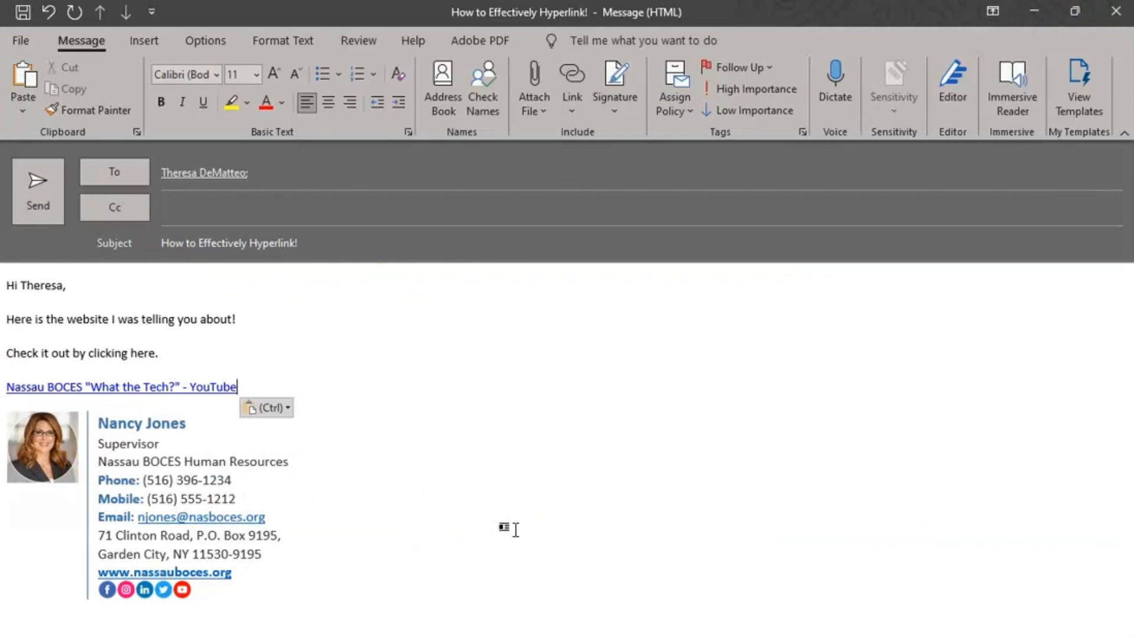
{"action": "mouse_move", "coordinate": [414, 495]}
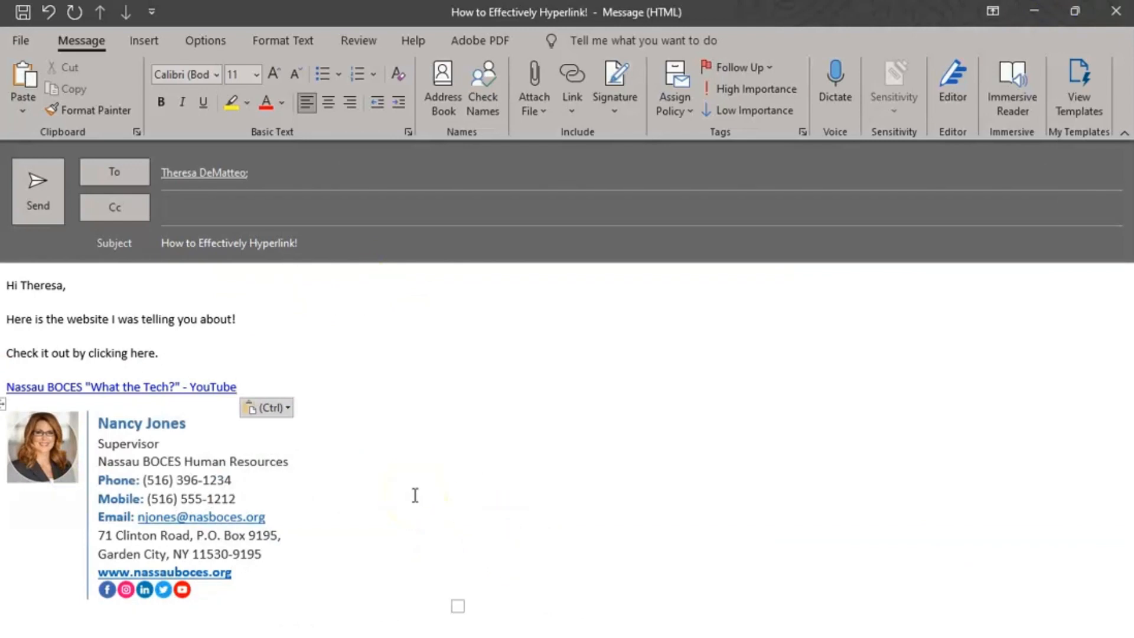
{"action": "left_click", "coordinate": [236, 387]}
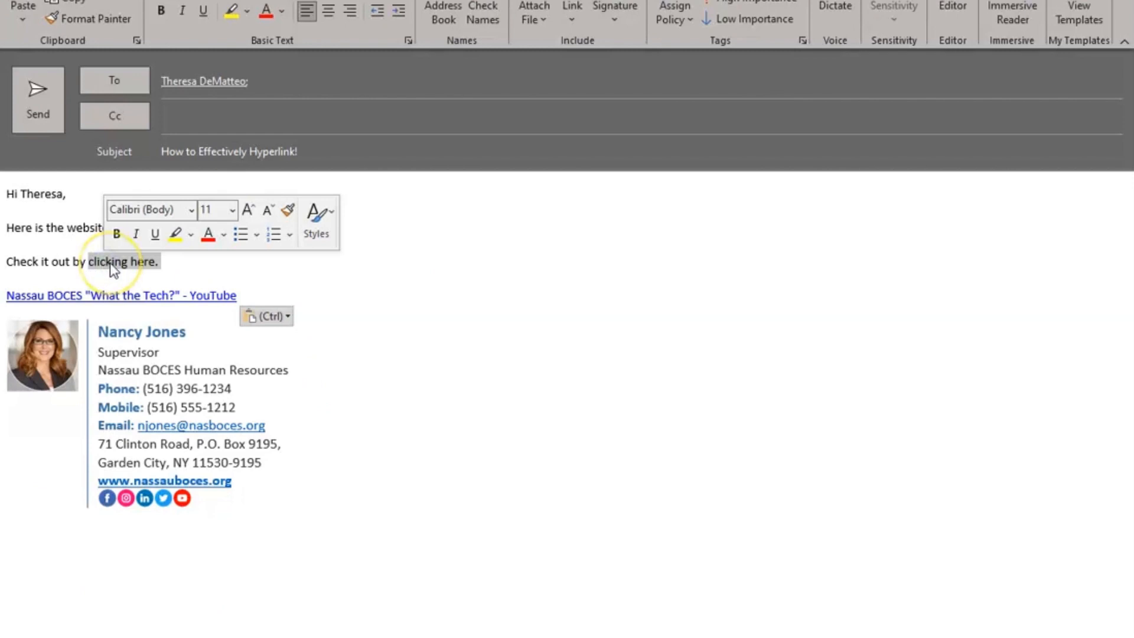
Hyperlink 'clicking here.' to the YouTube channel address and drop the standalone link line.
{"action": "right_click", "coordinate": [119, 261]}
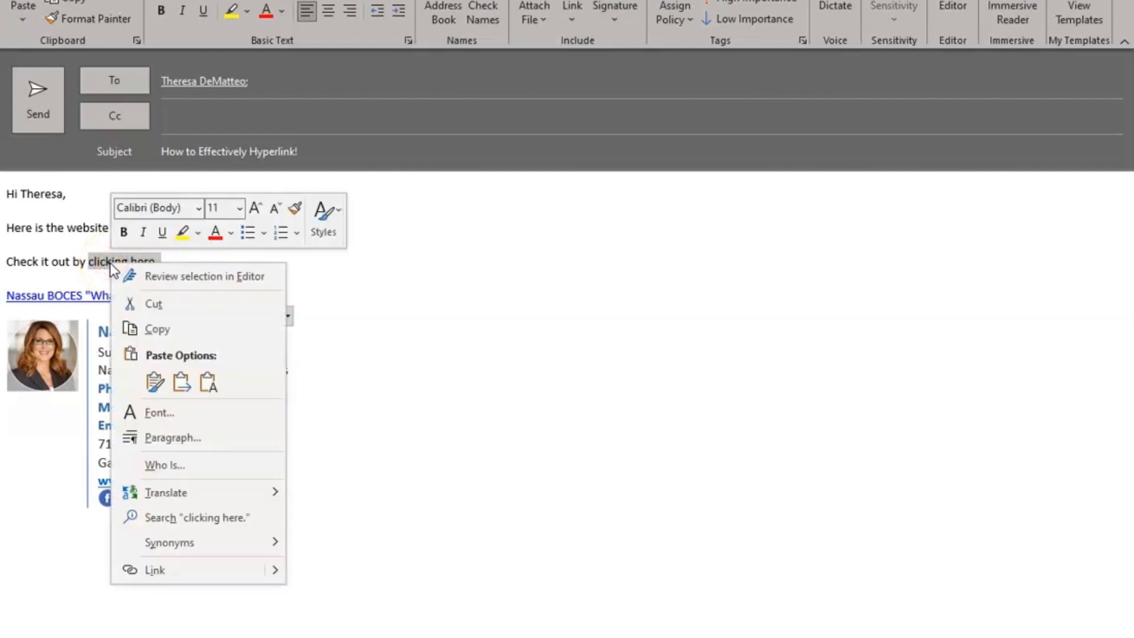
{"action": "mouse_move", "coordinate": [179, 571]}
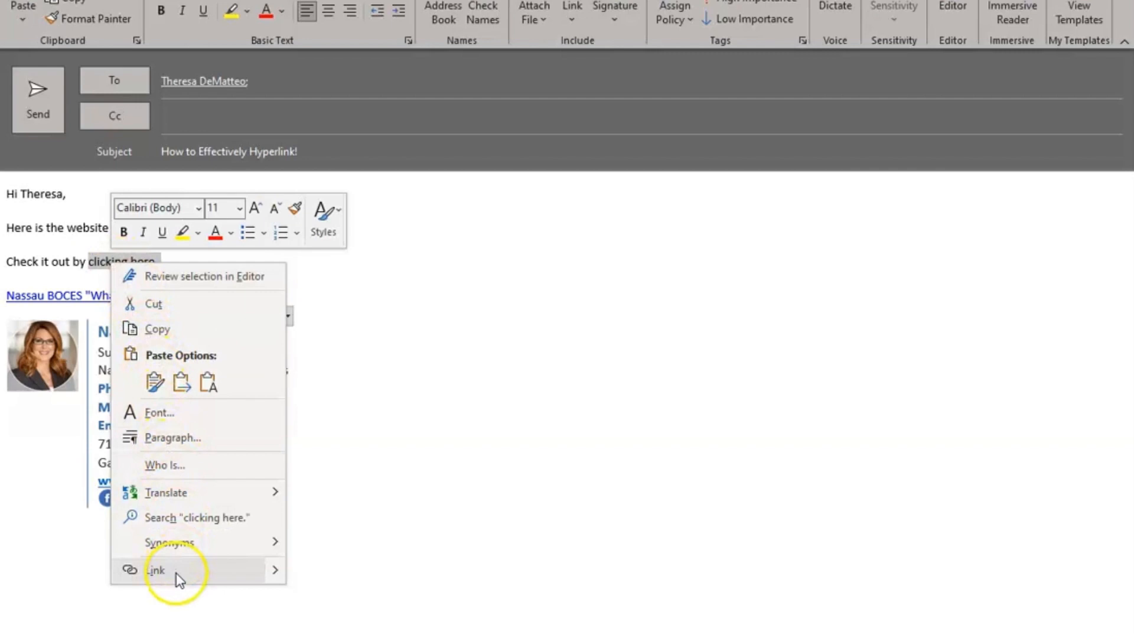
{"action": "left_click", "coordinate": [155, 570]}
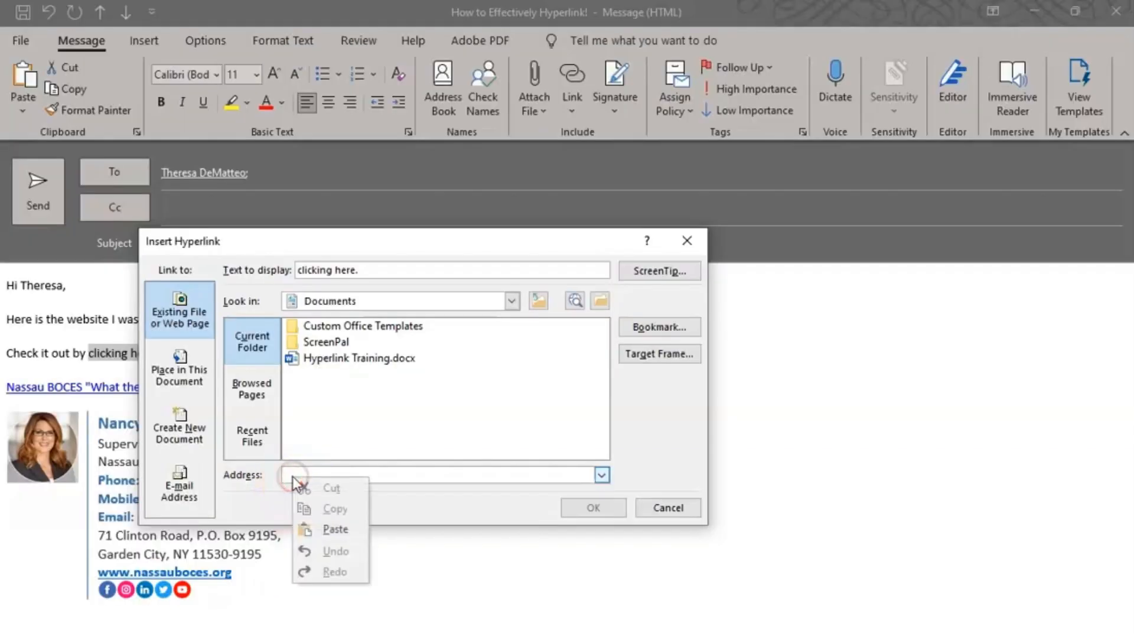
{"action": "left_click", "coordinate": [335, 529]}
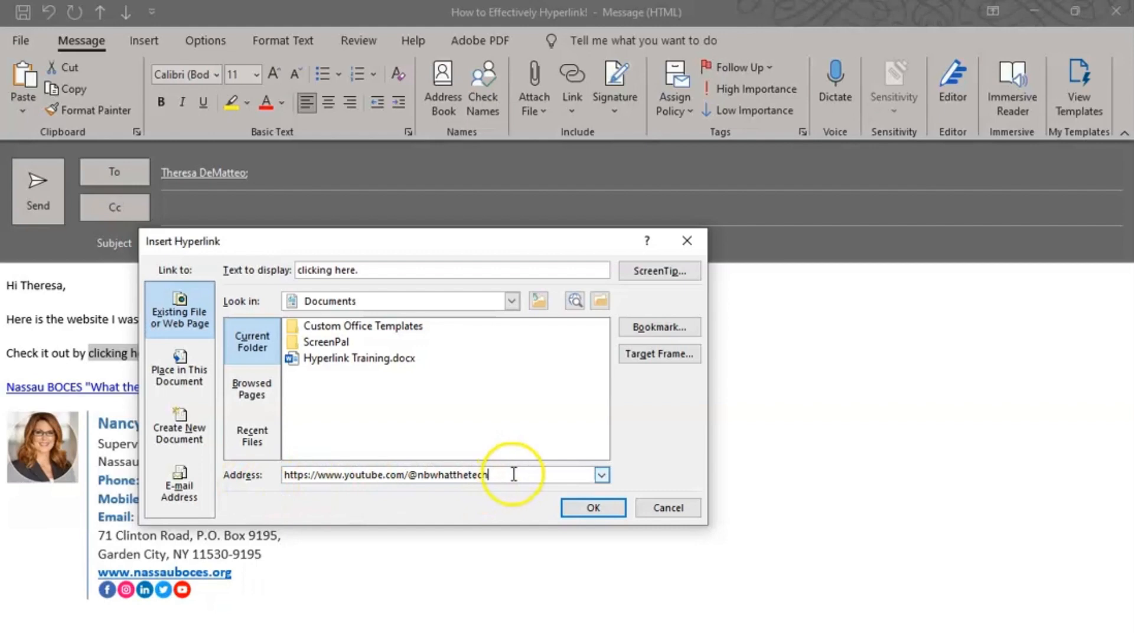
{"action": "left_click", "coordinate": [592, 507]}
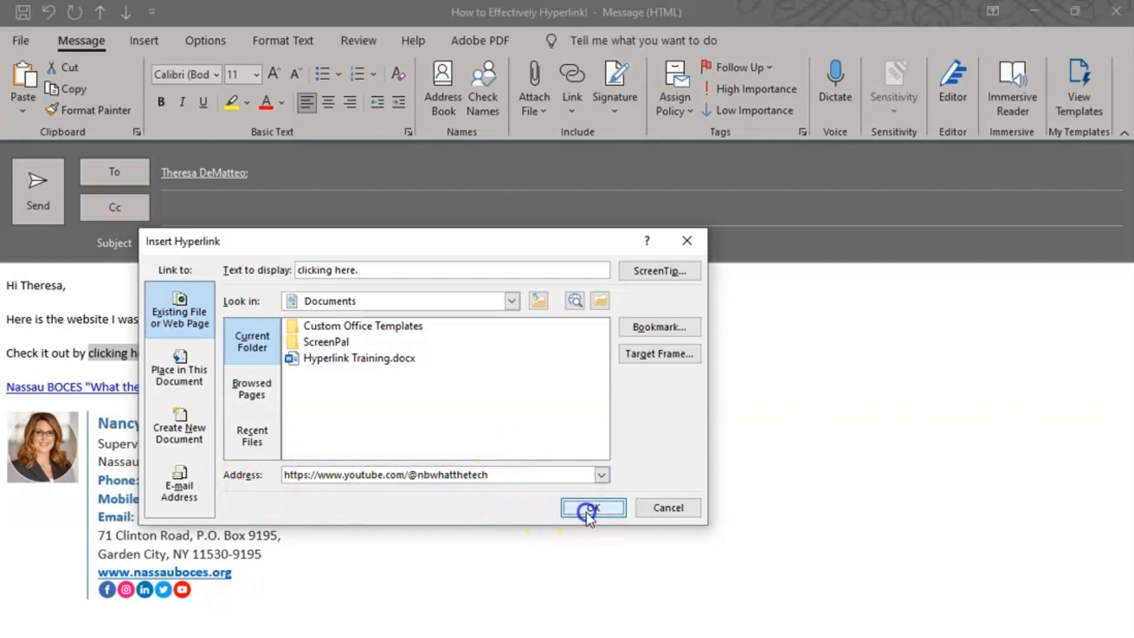
{"action": "left_click", "coordinate": [592, 506]}
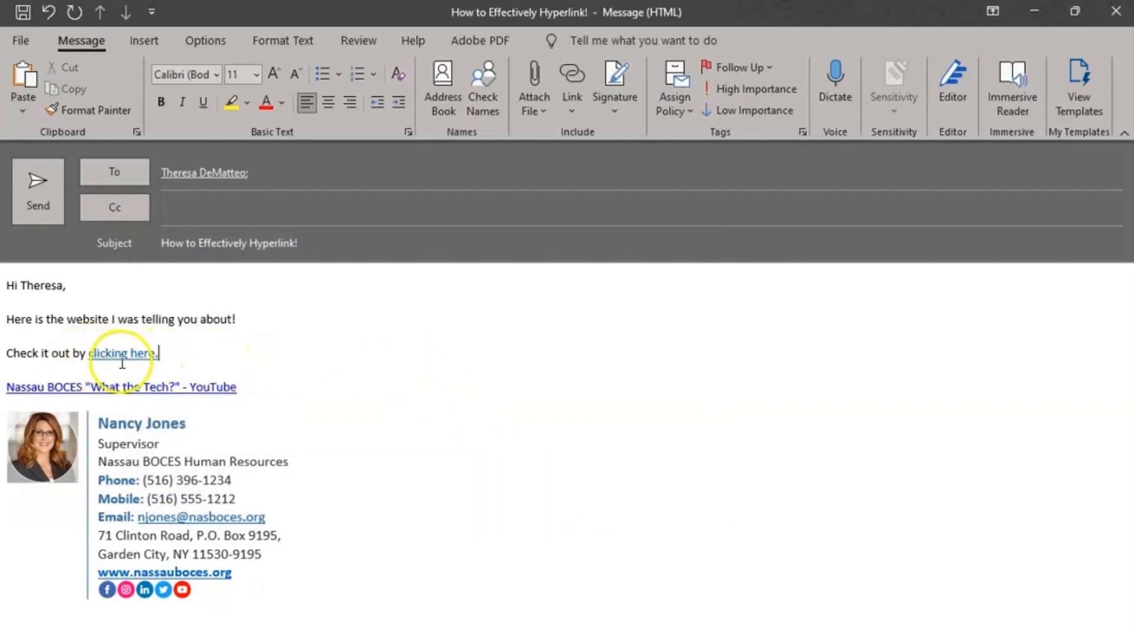
{"action": "mouse_move", "coordinate": [122, 354]}
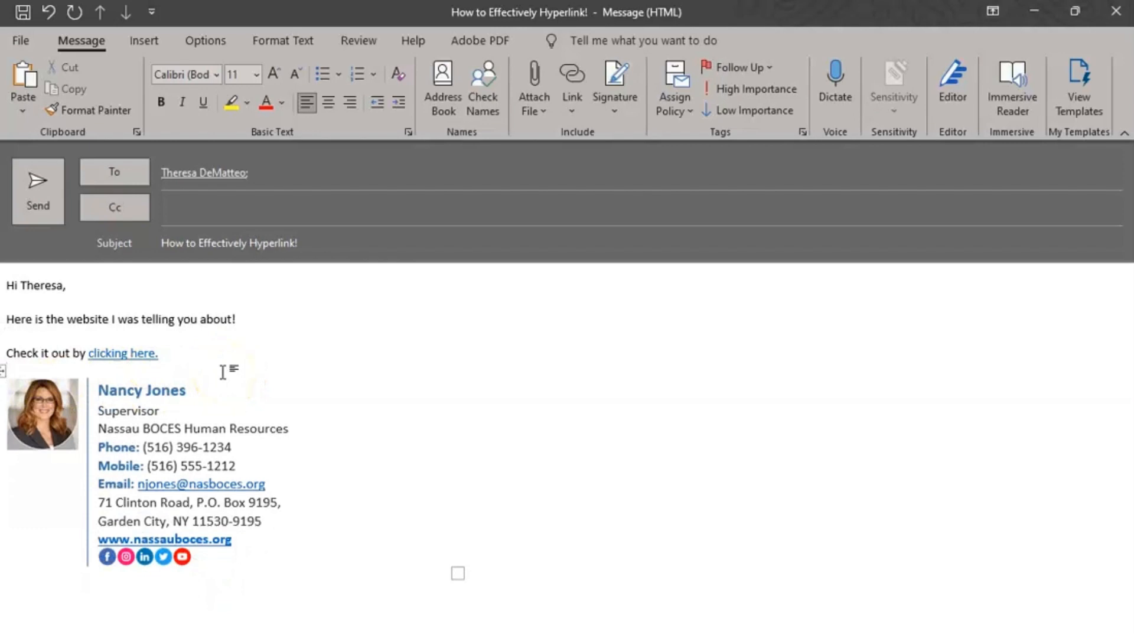
{"action": "mouse_move", "coordinate": [121, 354]}
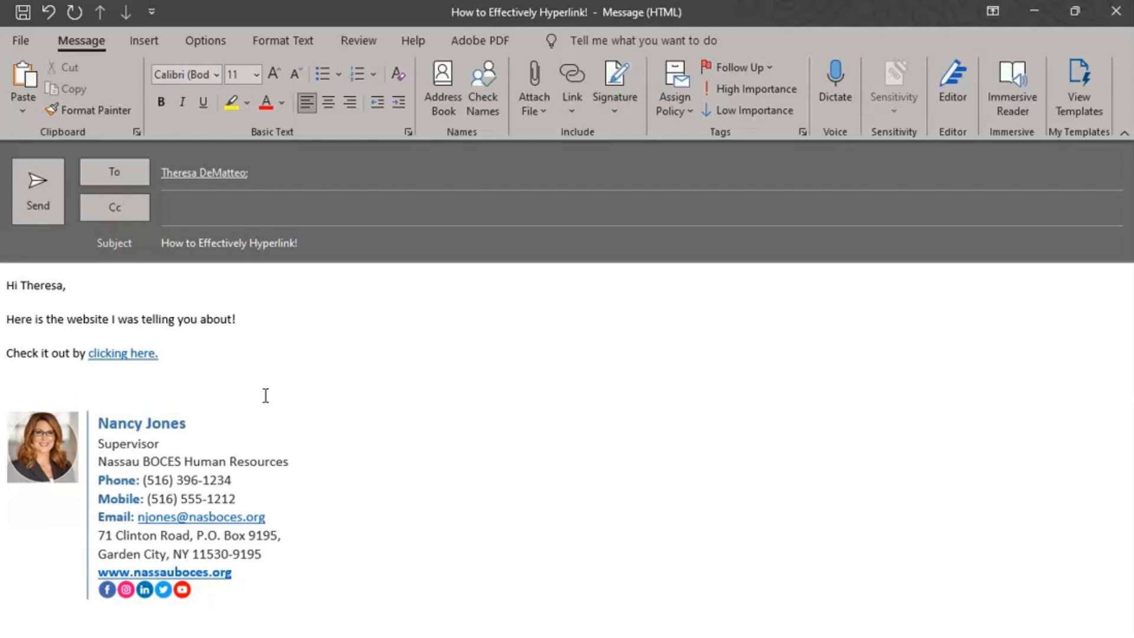
Add the line 'If you need further guidance, this document can help!' and start a new line.
{"action": "type", "text": "If you need fu"}
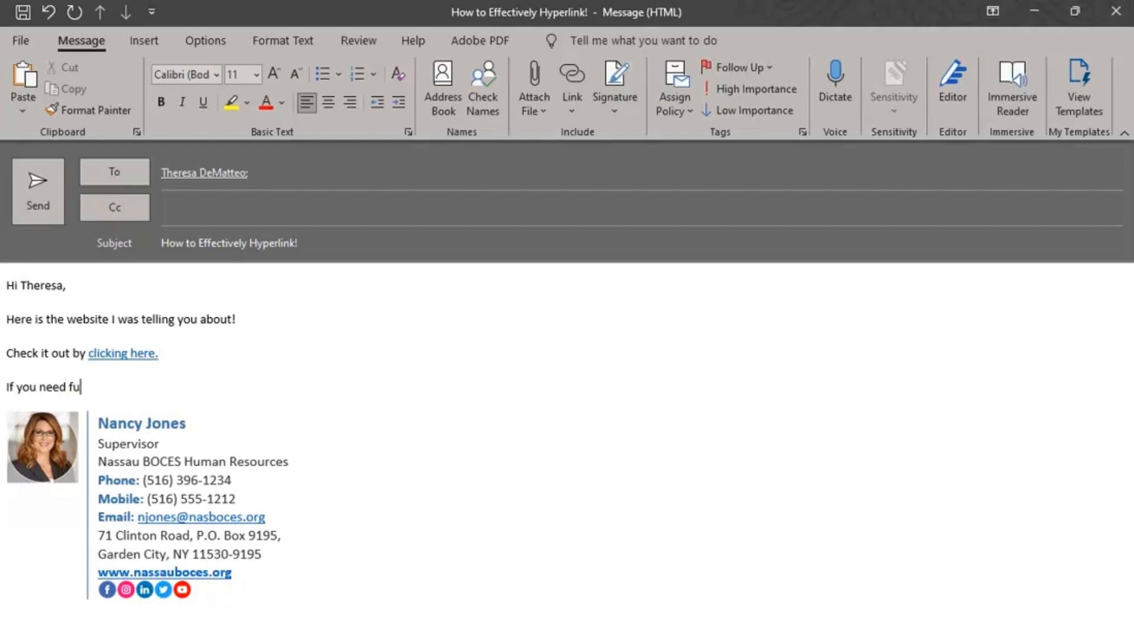
{"action": "type", "text": "rther guidance, this document can help!"}
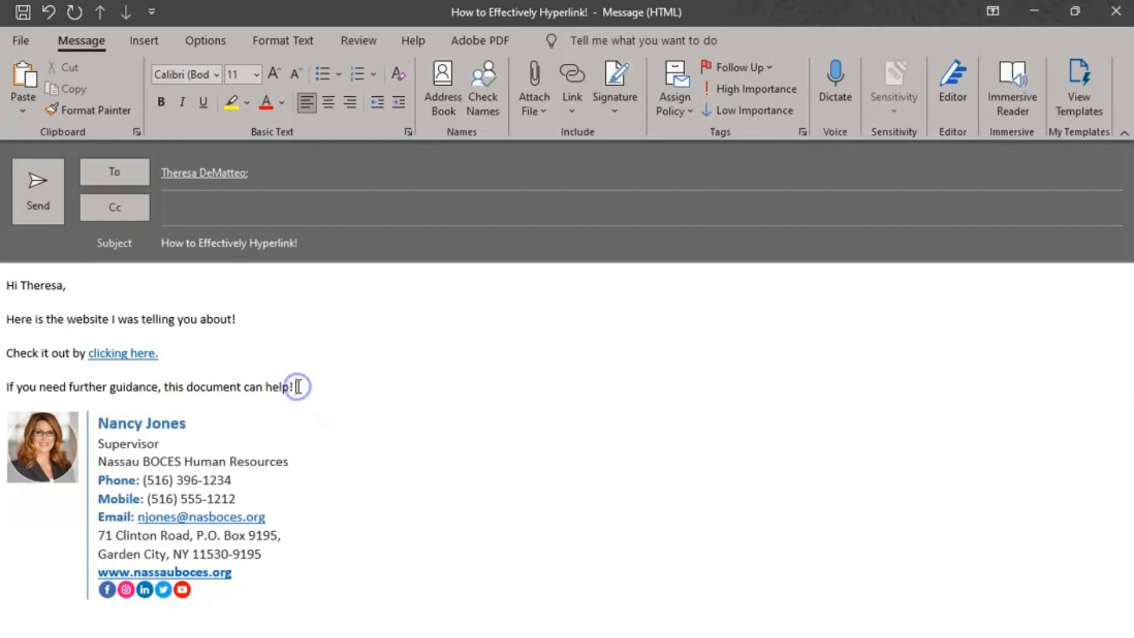
{"action": "key", "text": "Enter"}
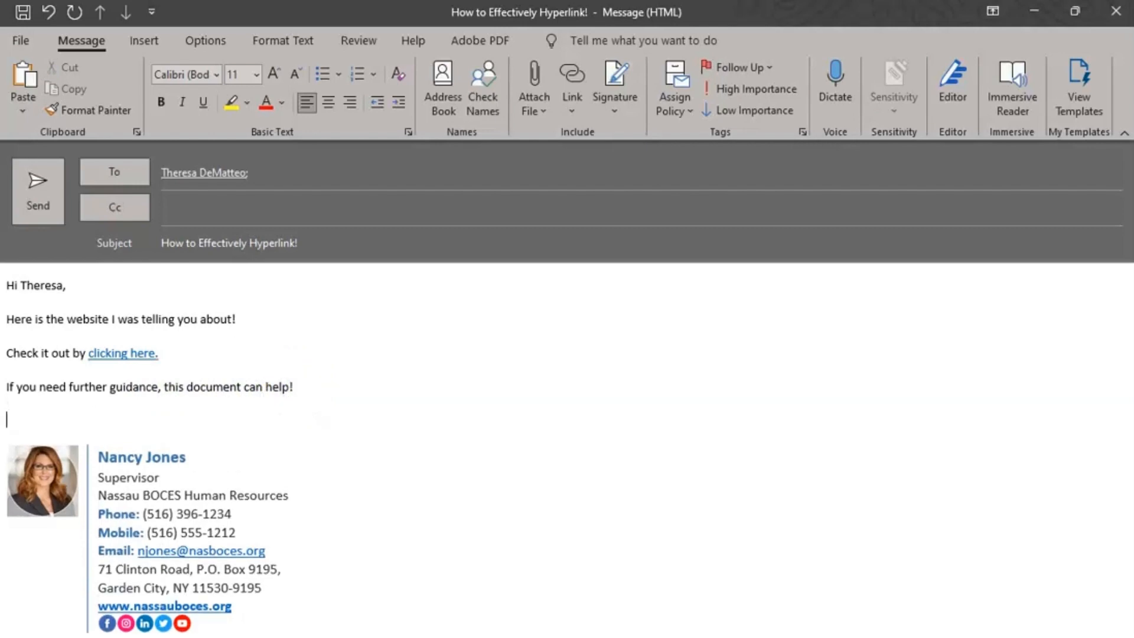
{"action": "mouse_move", "coordinate": [233, 387]}
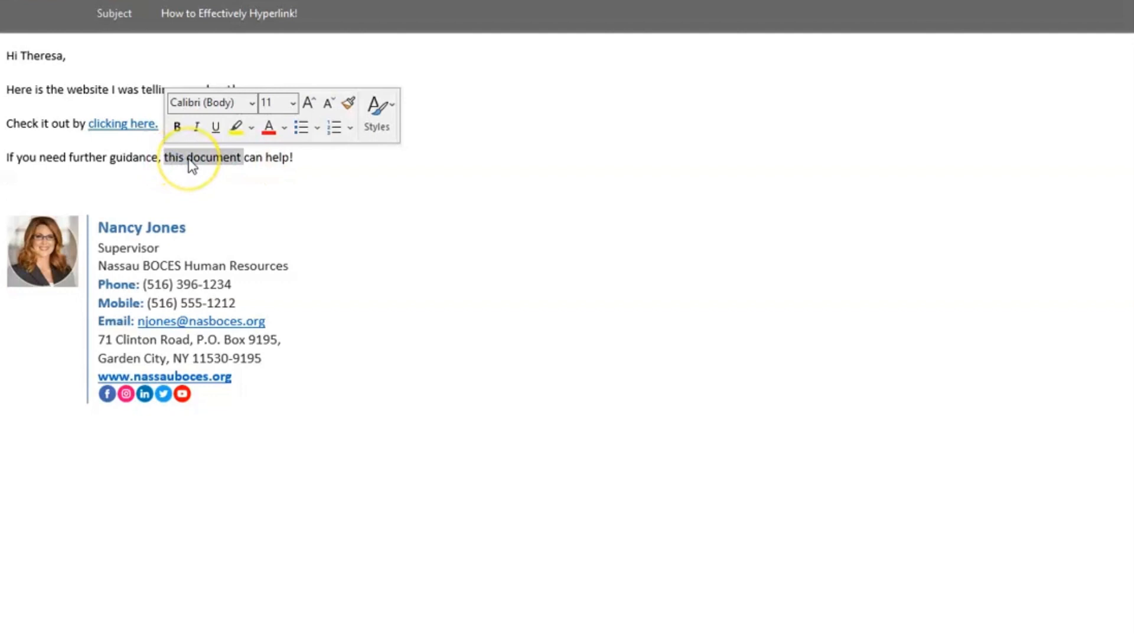
Bring up link options for 'this document' and browse the recent files list.
{"action": "right_click", "coordinate": [191, 157]}
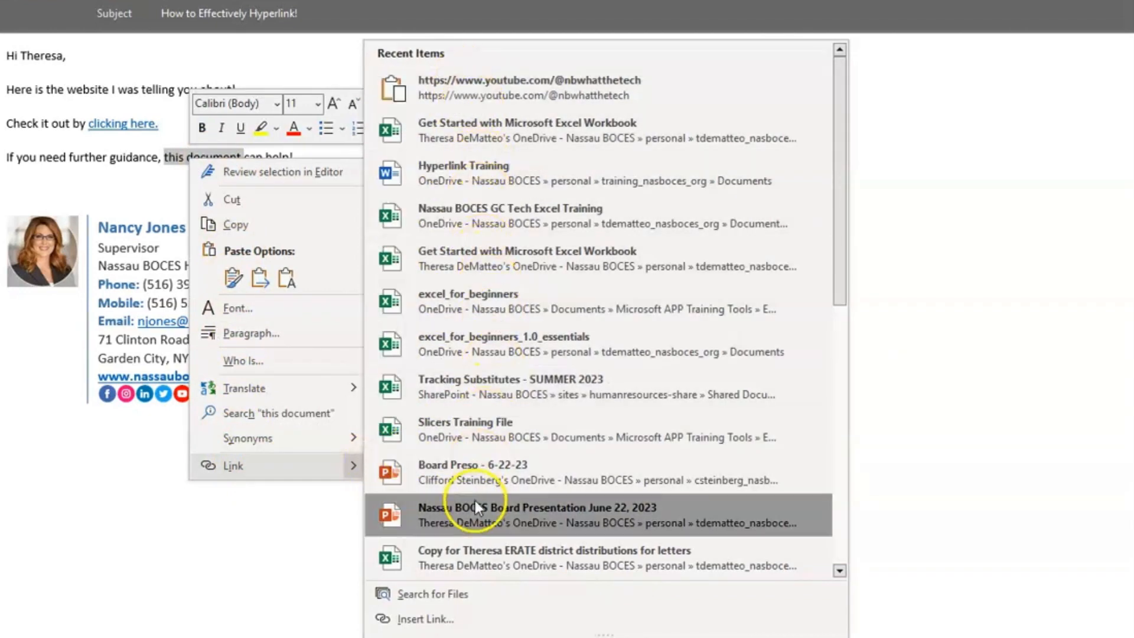
{"action": "scroll", "scroll_direction": "down", "scroll_amount": 3}
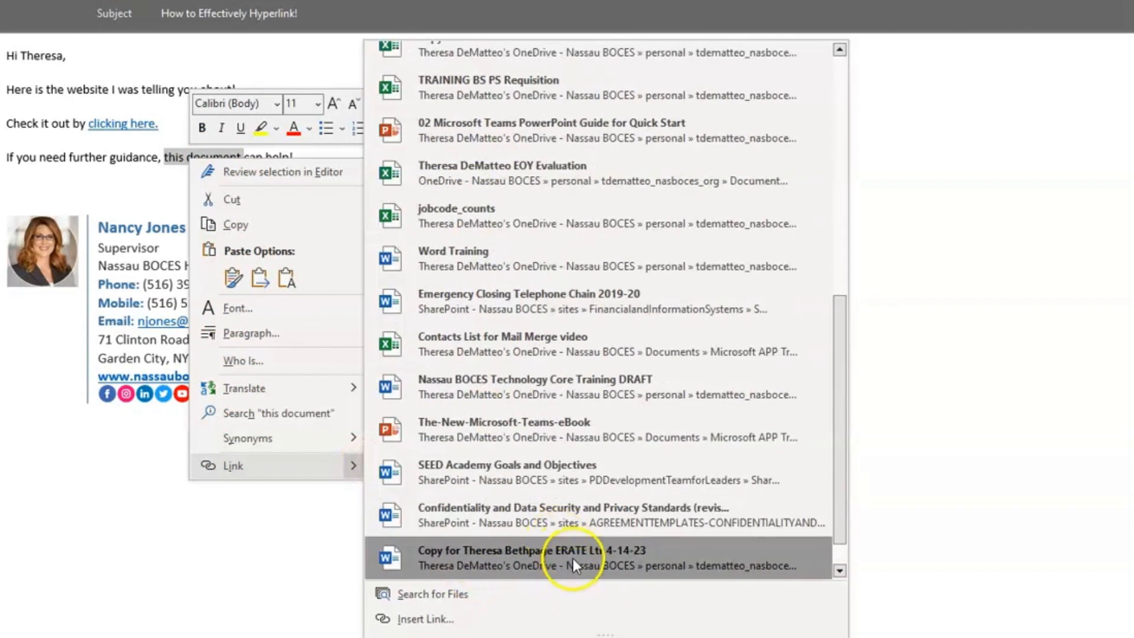
{"action": "scroll", "scroll_direction": "up", "scroll_amount": 3}
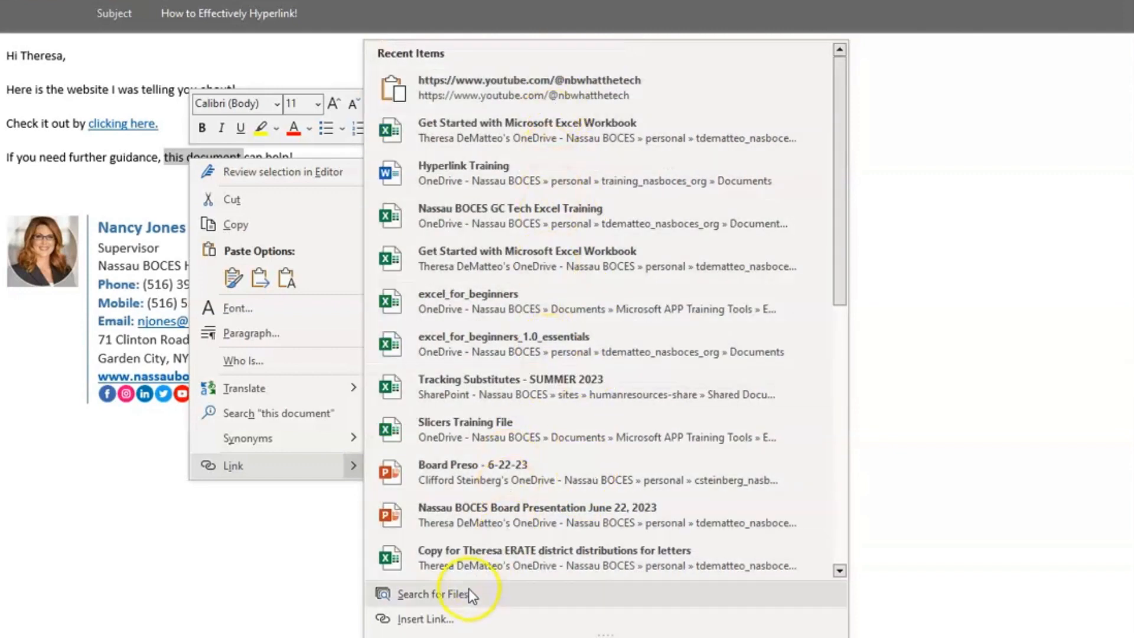
{"action": "mouse_move", "coordinate": [441, 620]}
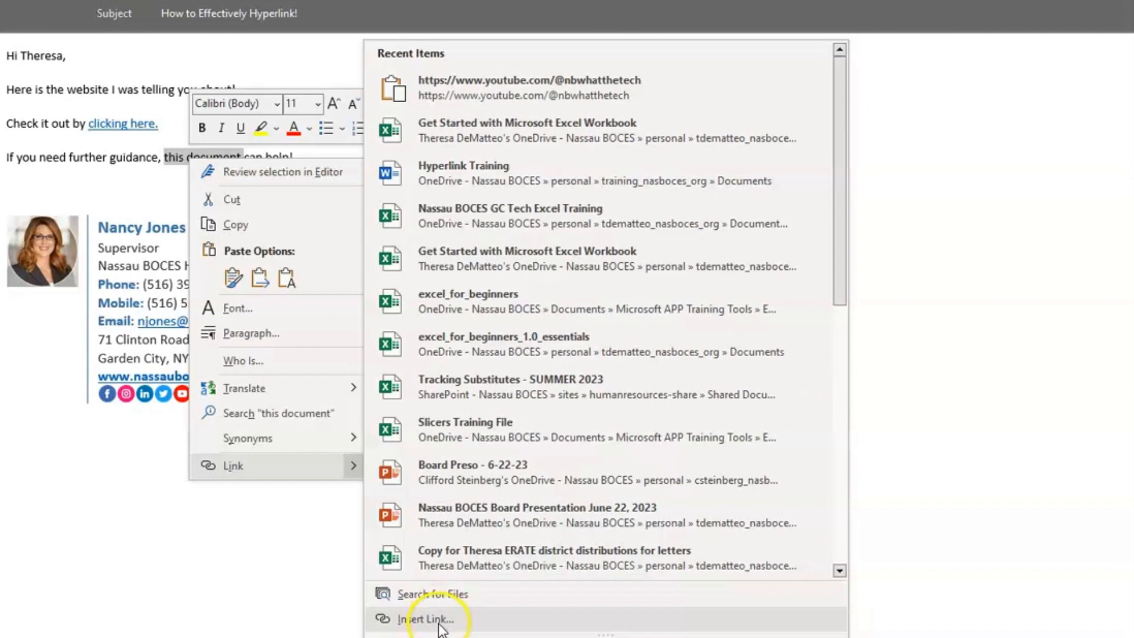
{"action": "mouse_move", "coordinate": [426, 619]}
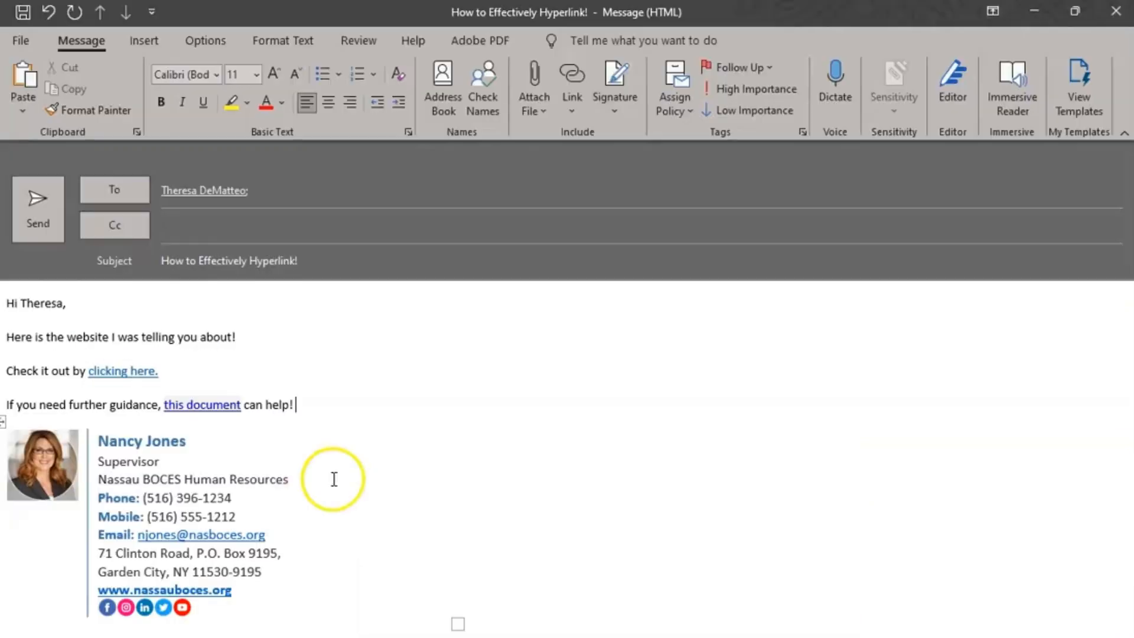
{"action": "mouse_move", "coordinate": [202, 404]}
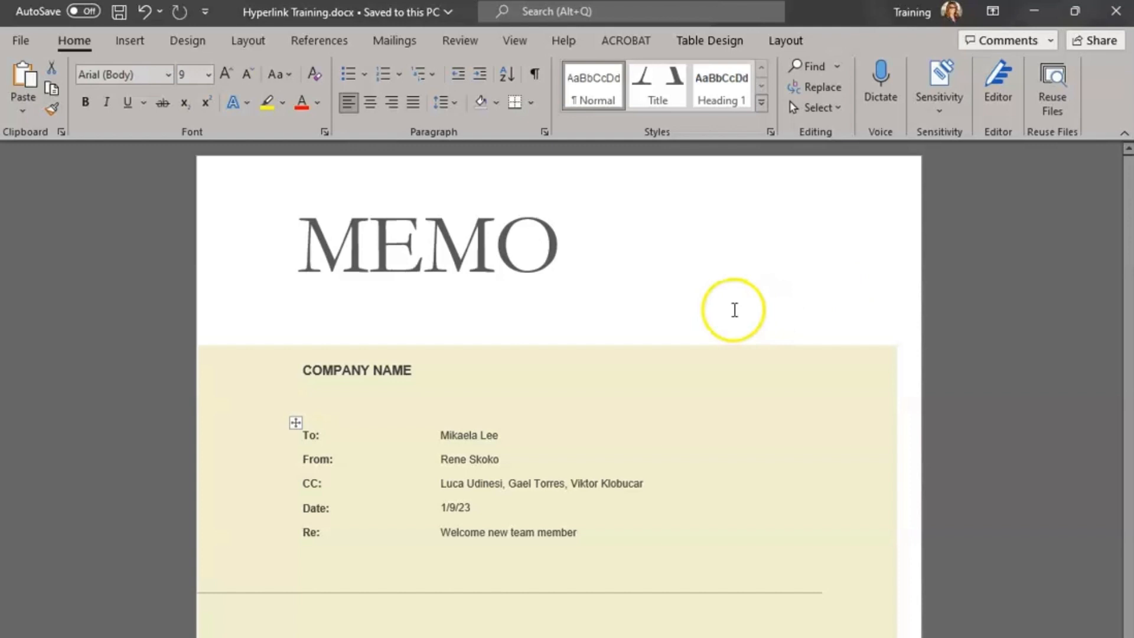
{"action": "mouse_move", "coordinate": [686, 322]}
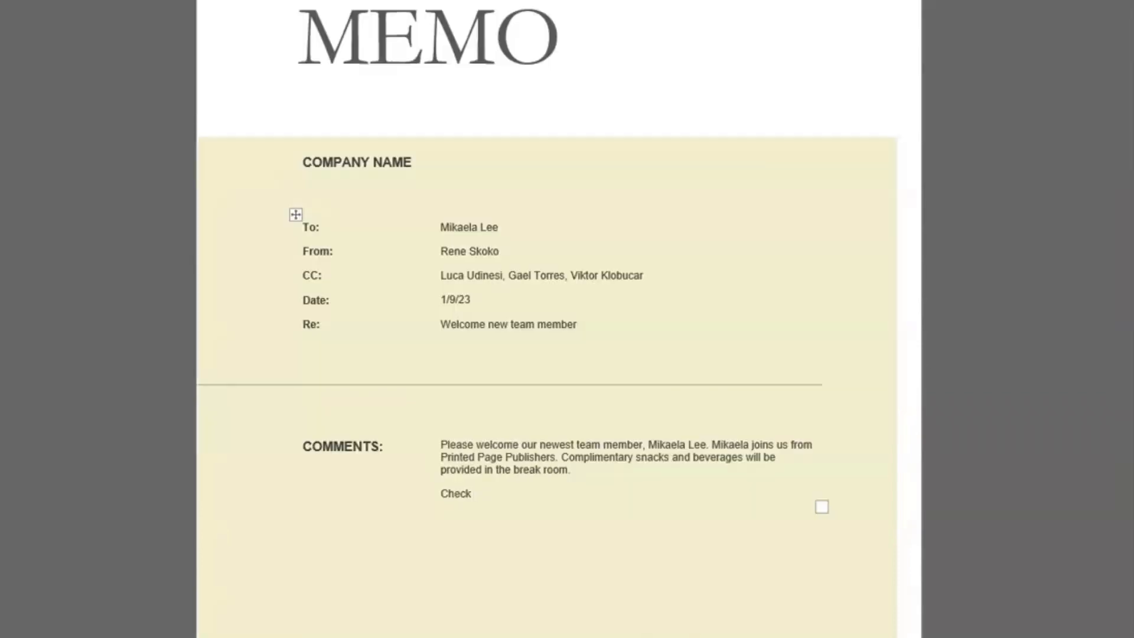
Continue the Comments line after 'Check' with 'out this website for excellent resources'.
{"action": "left_click", "coordinate": [474, 493]}
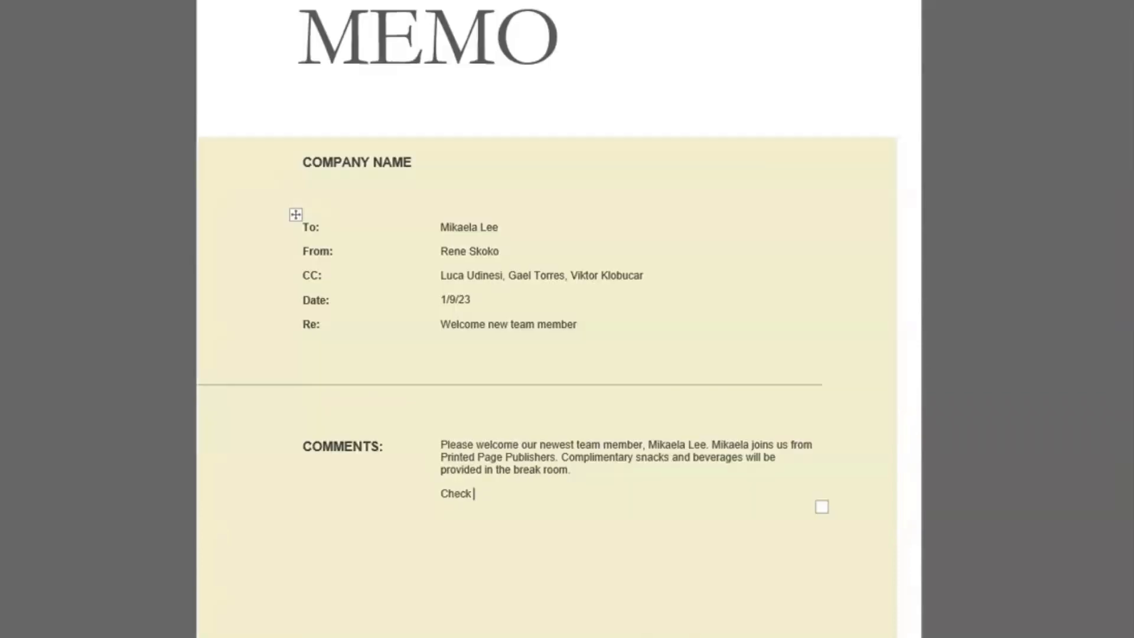
{"action": "type", "text": "out this website for excellent resources!"}
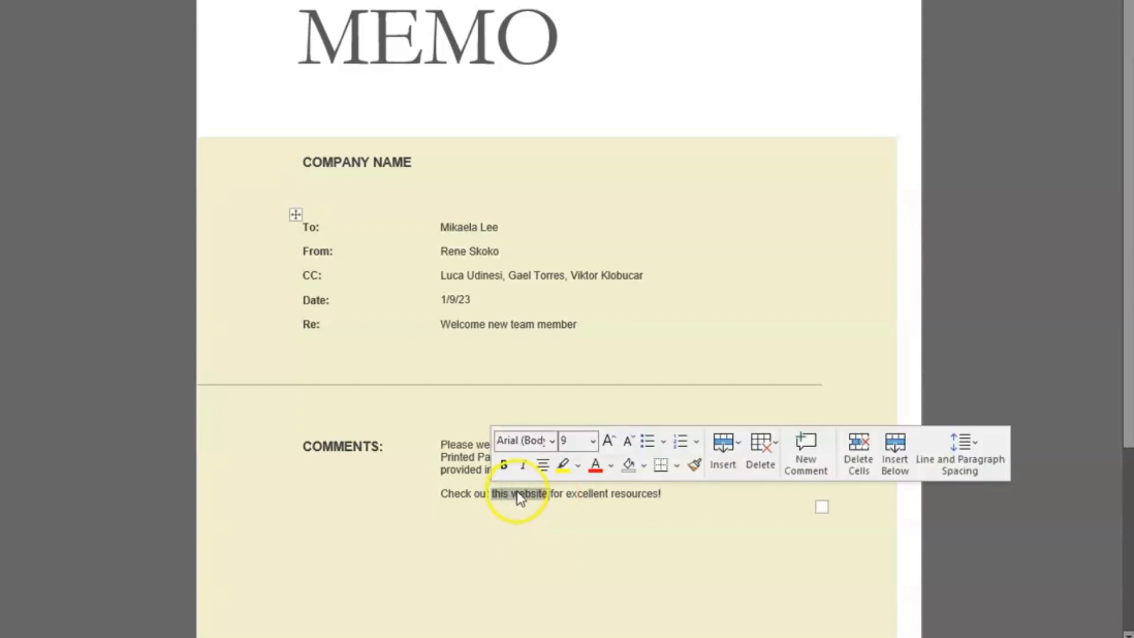
{"action": "right_click", "coordinate": [518, 493]}
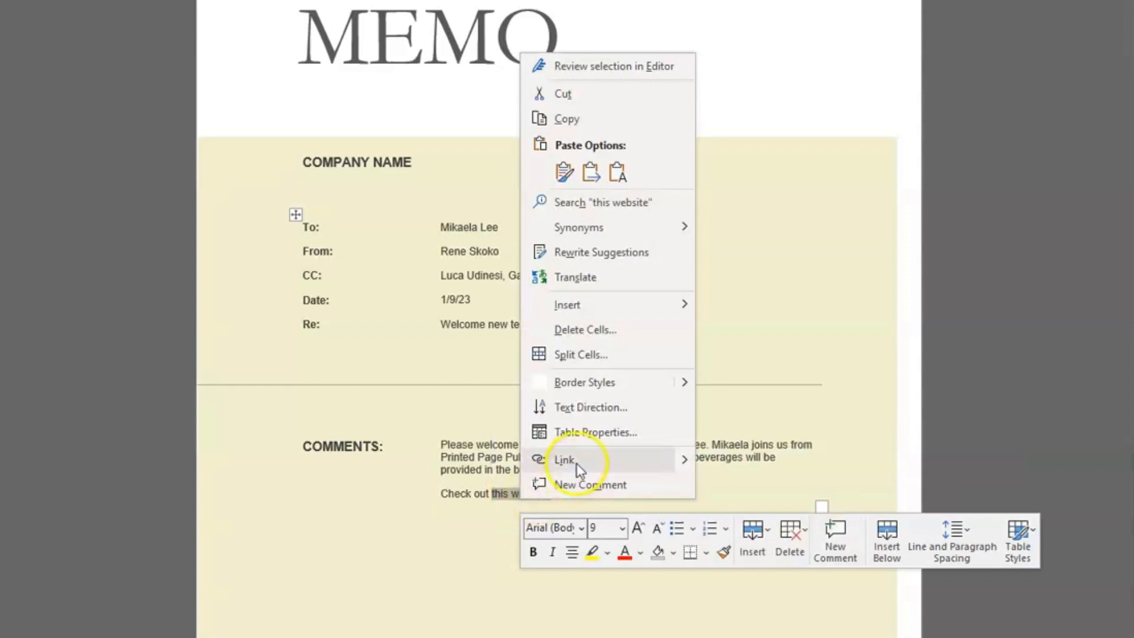
{"action": "left_click", "coordinate": [566, 461]}
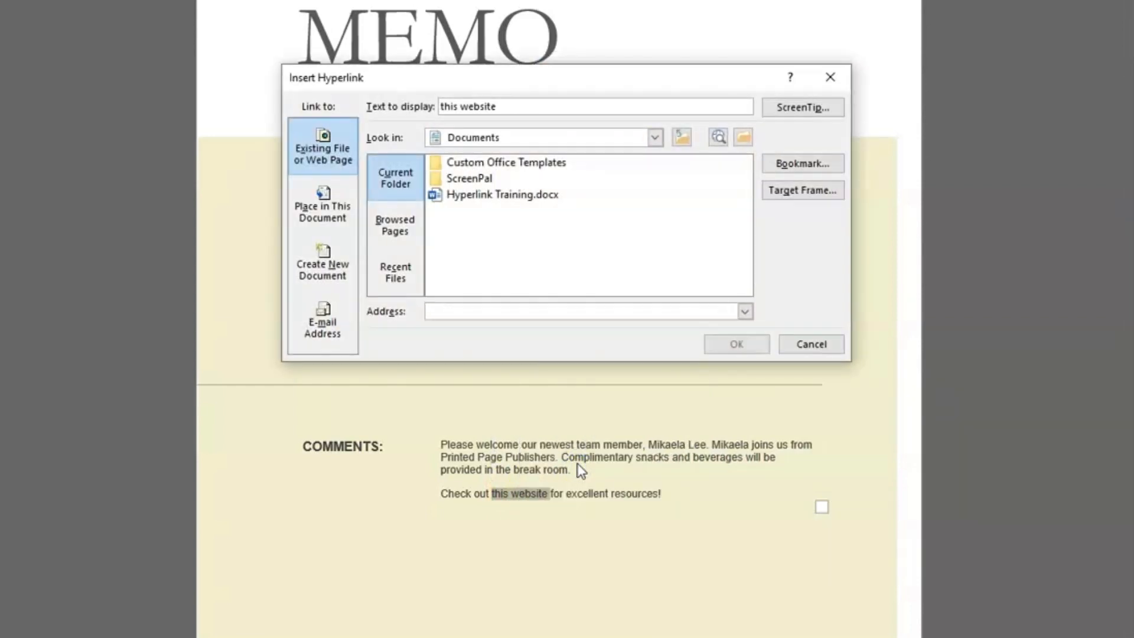
{"action": "key", "text": "Ctrl+k"}
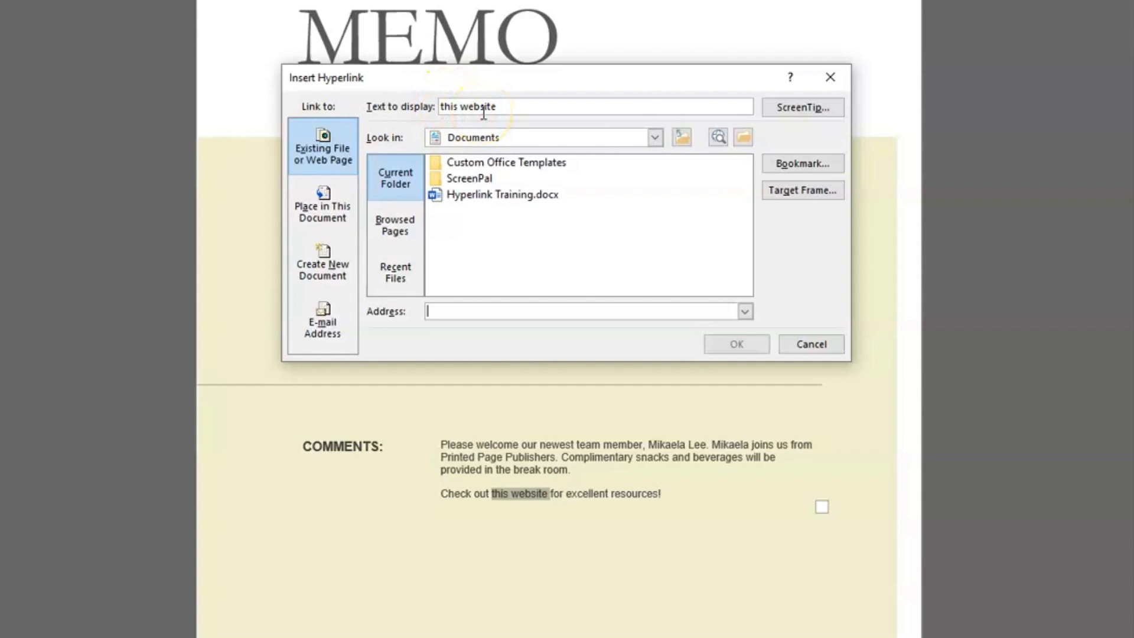
{"action": "left_click", "coordinate": [584, 311]}
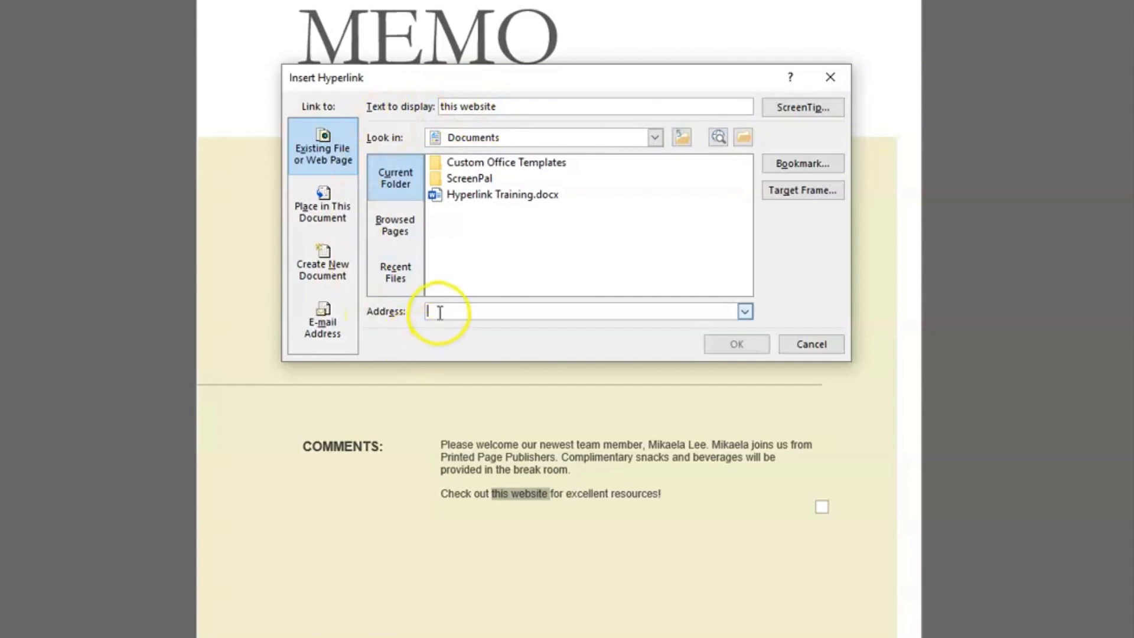
{"action": "type", "text": "https://www.youtube.com/@nbwhatthetech"}
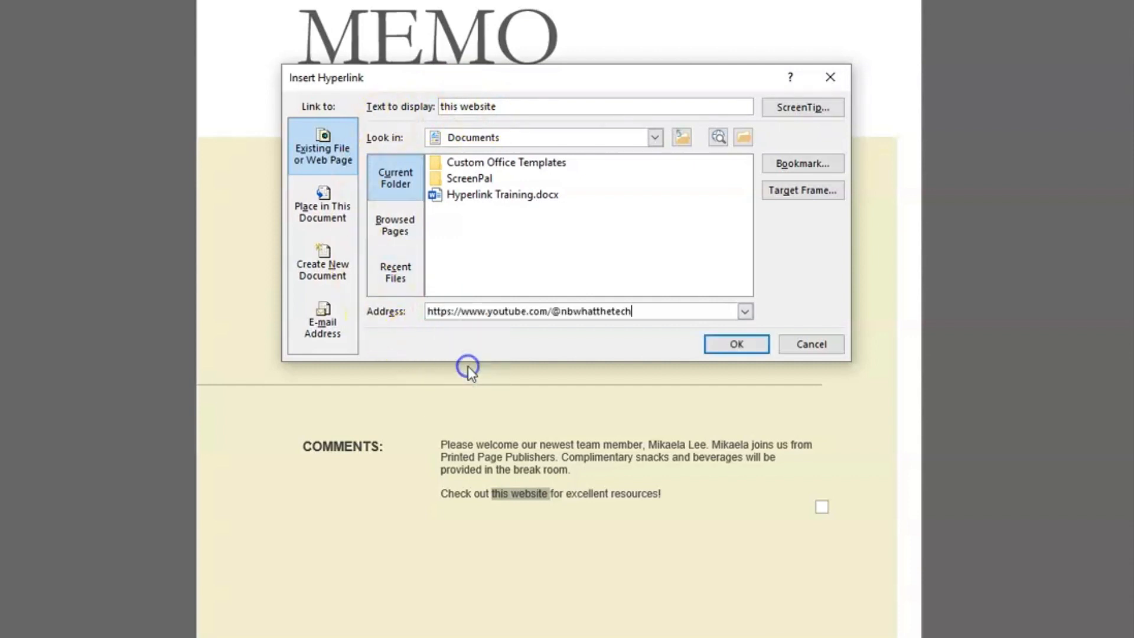
{"action": "mouse_move", "coordinate": [661, 304]}
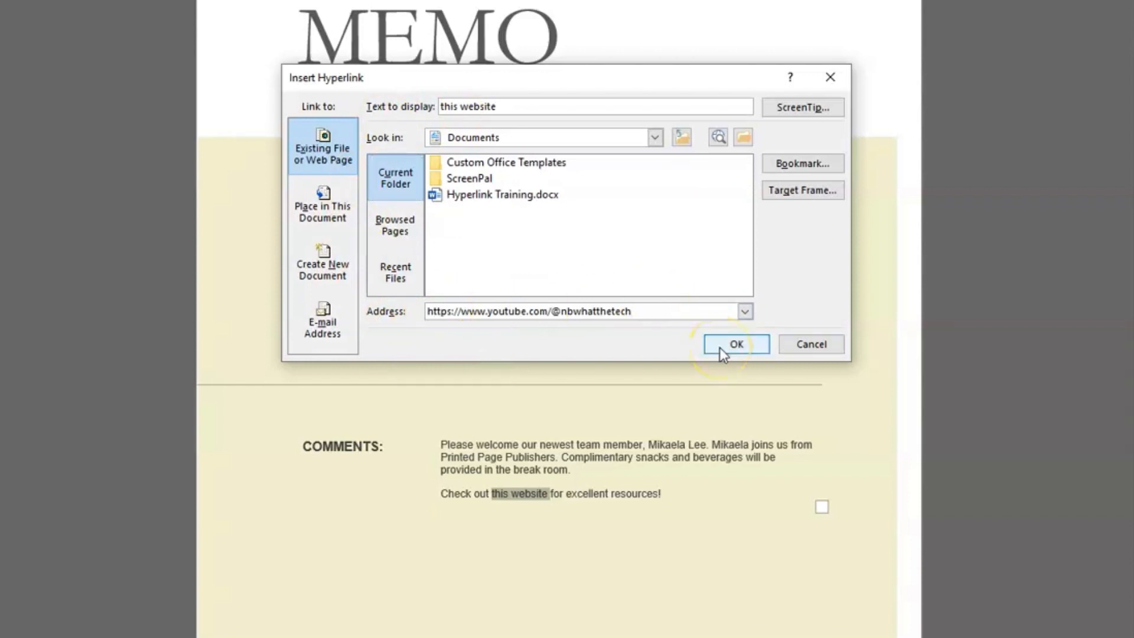
{"action": "left_click", "coordinate": [735, 344]}
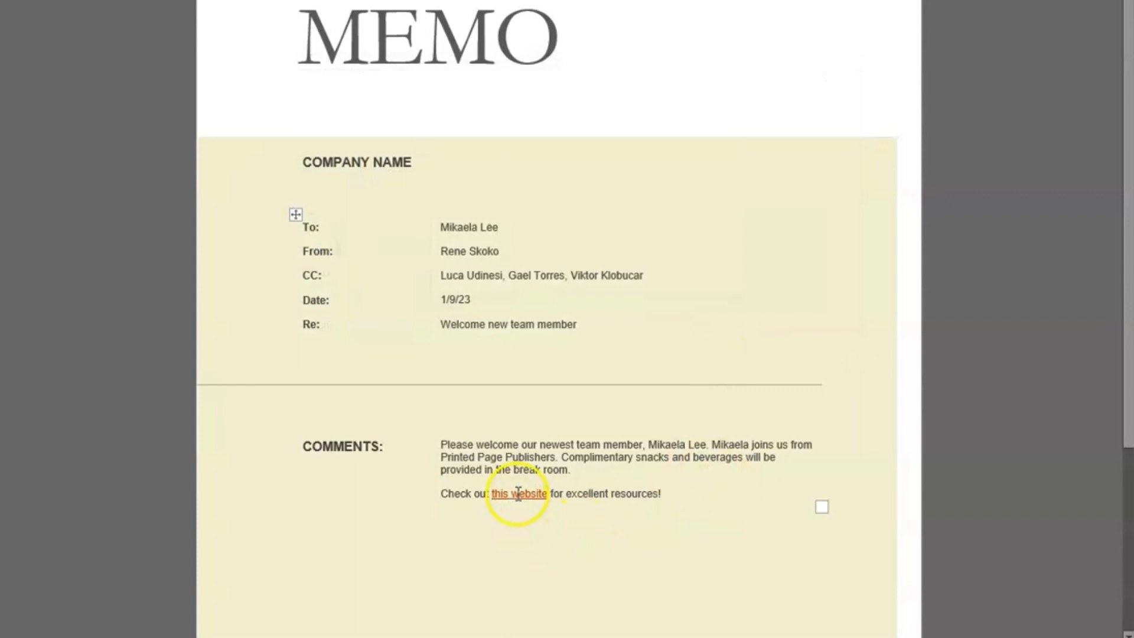
{"action": "mouse_move", "coordinate": [518, 493]}
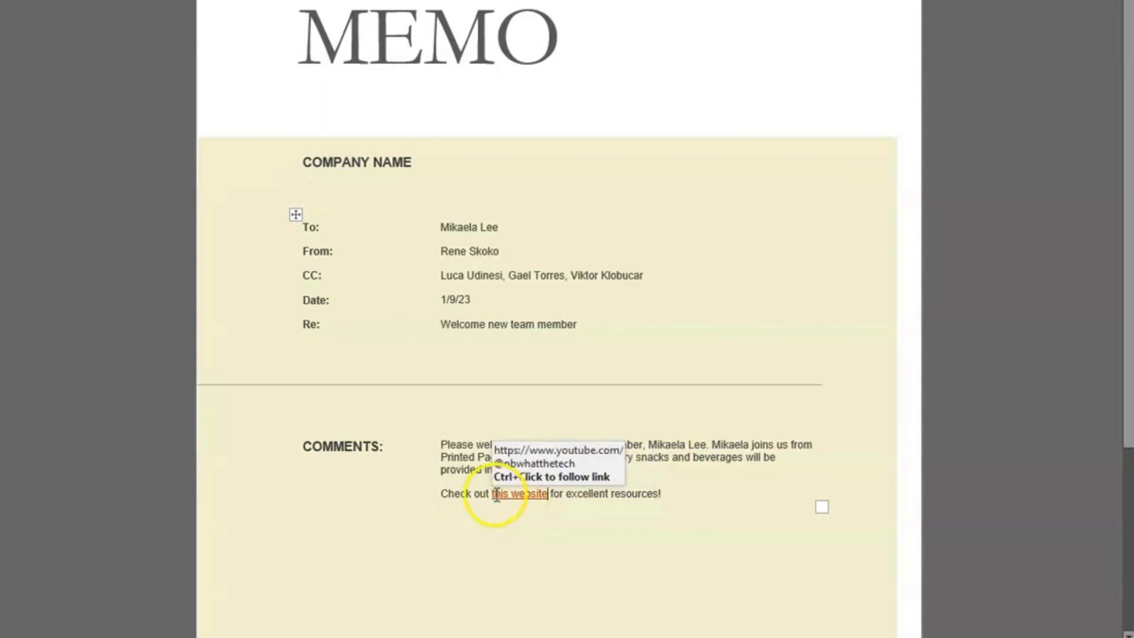
{"action": "mouse_move", "coordinate": [519, 494]}
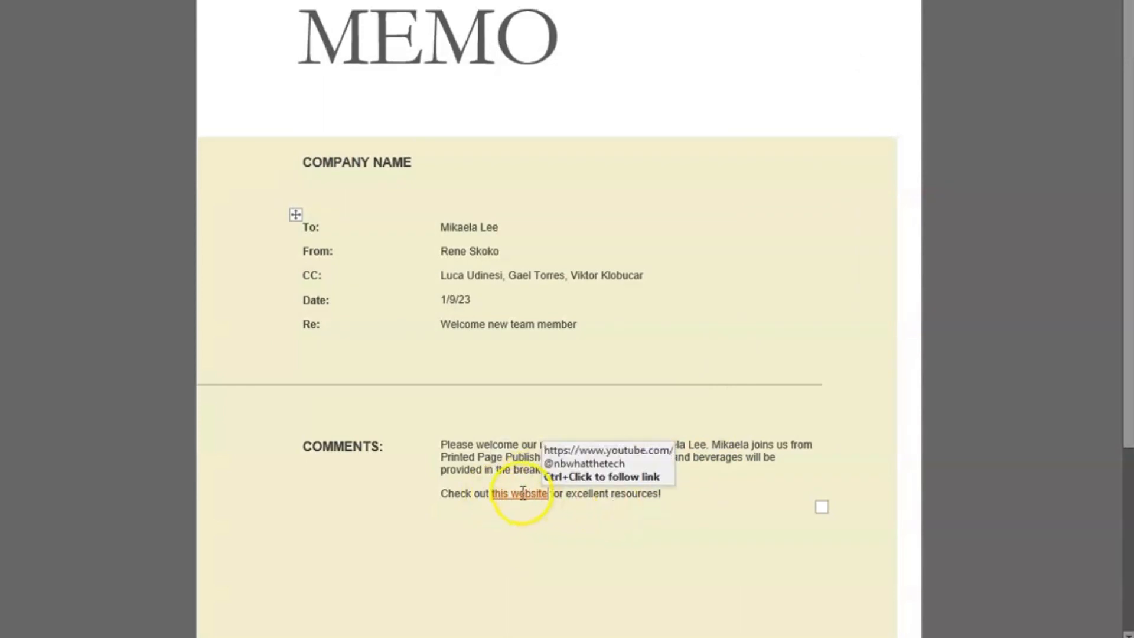
{"action": "scroll", "scroll_direction": "down", "scroll_amount": 3}
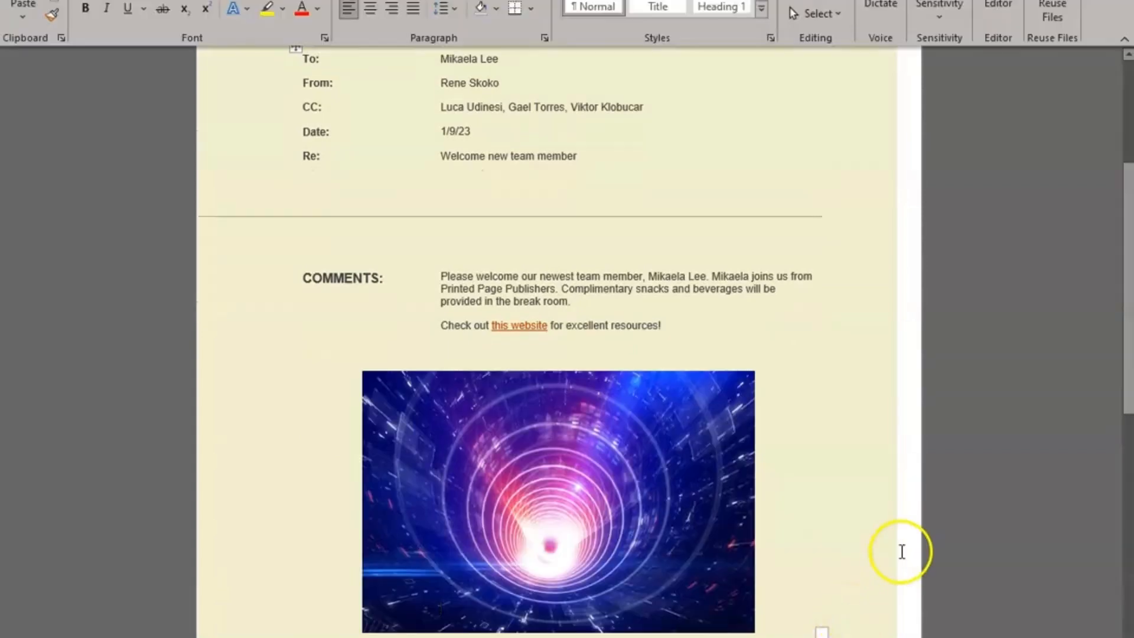
{"action": "mouse_move", "coordinate": [888, 561]}
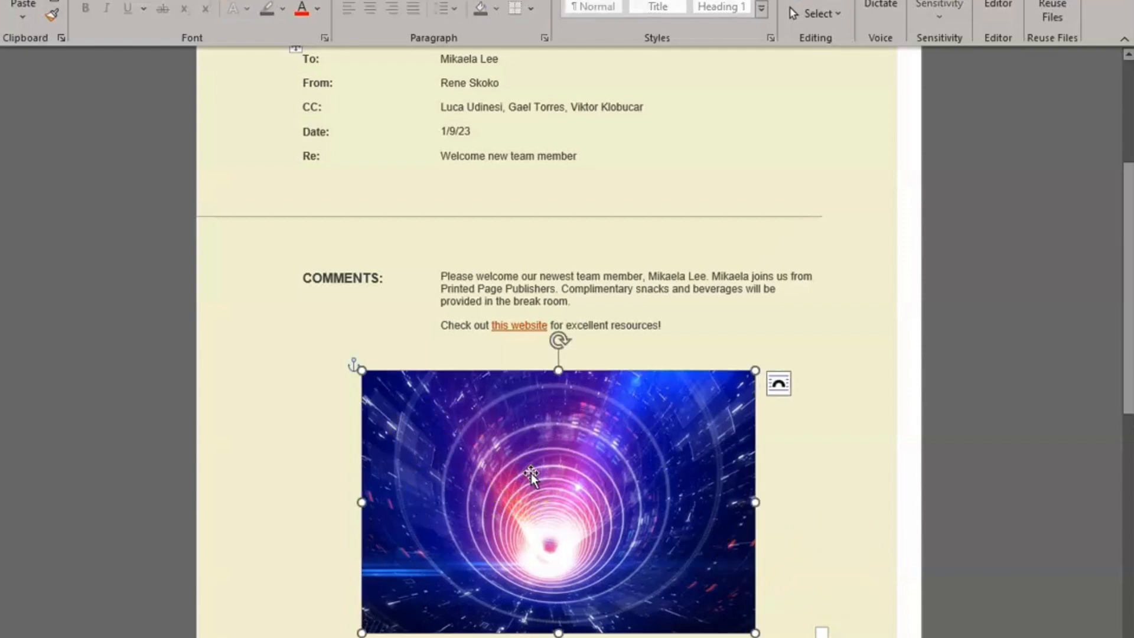
Attach the nbwhatthetech YouTube channel URL as a link on the tunnel picture.
{"action": "right_click", "coordinate": [532, 476]}
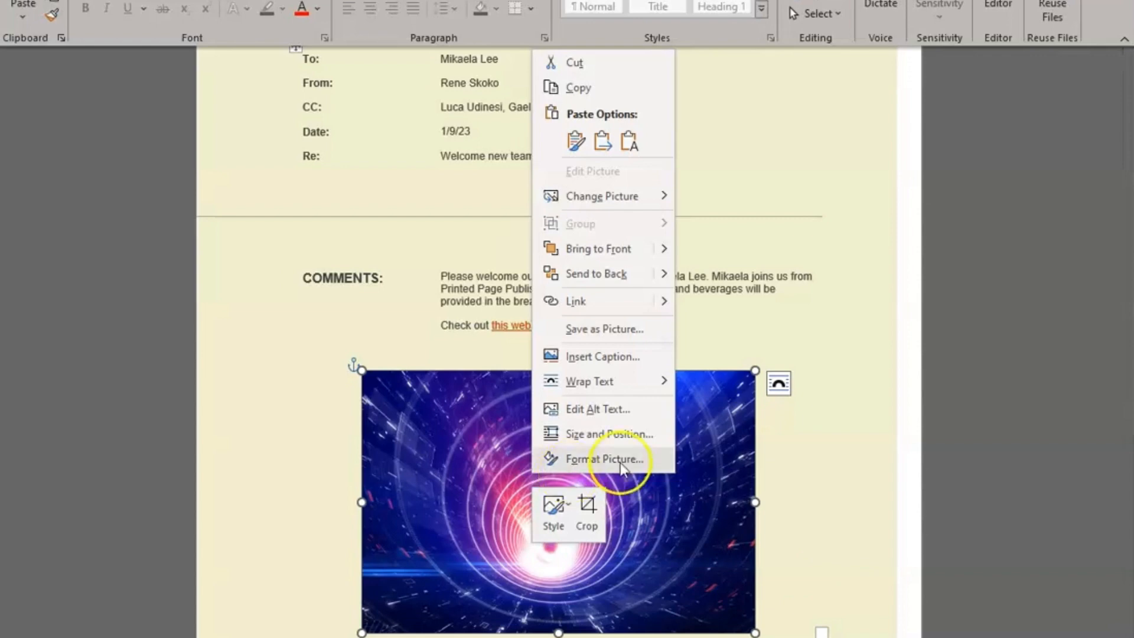
{"action": "mouse_move", "coordinate": [619, 313]}
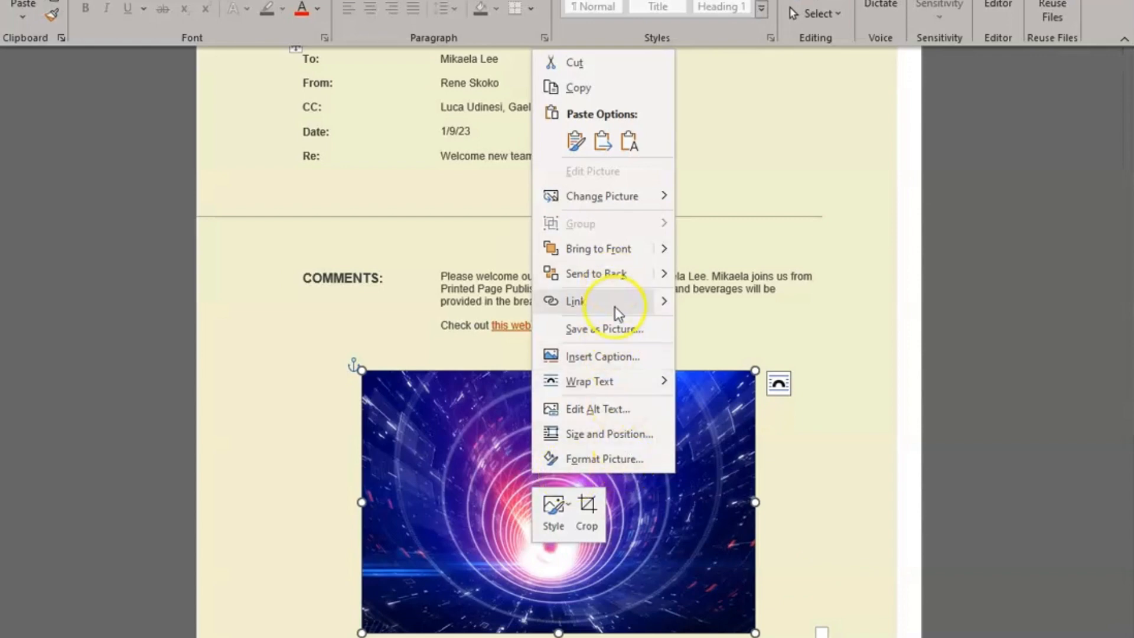
{"action": "left_click", "coordinate": [575, 301]}
{"action": "type", "text": "https://www.youtube.com/@nbwhatthetech"}
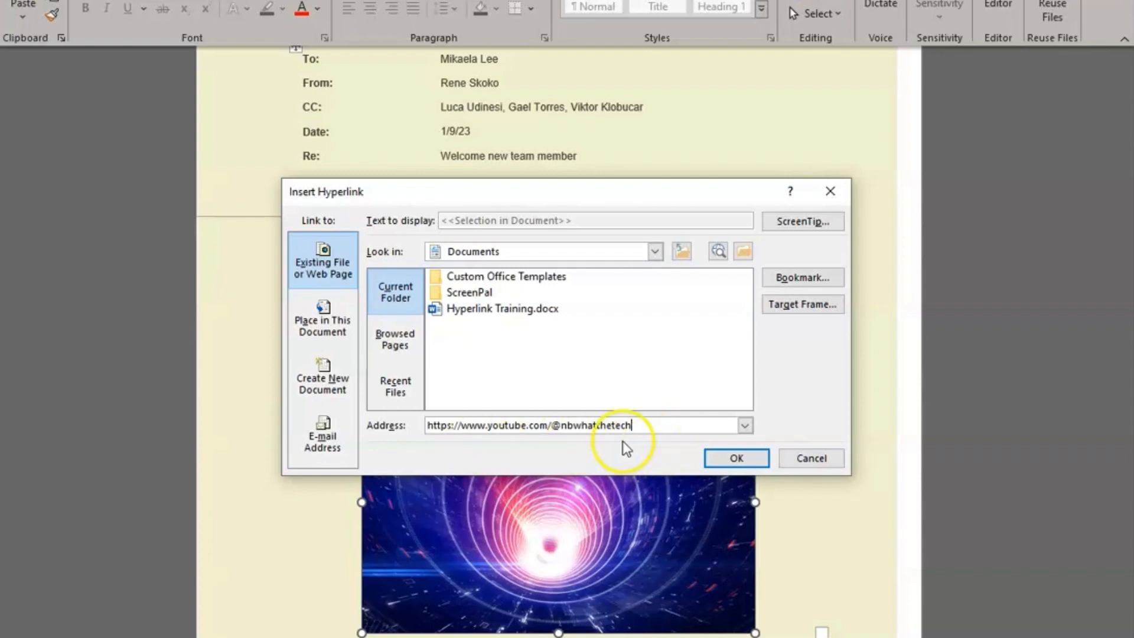
{"action": "mouse_move", "coordinate": [322, 434]}
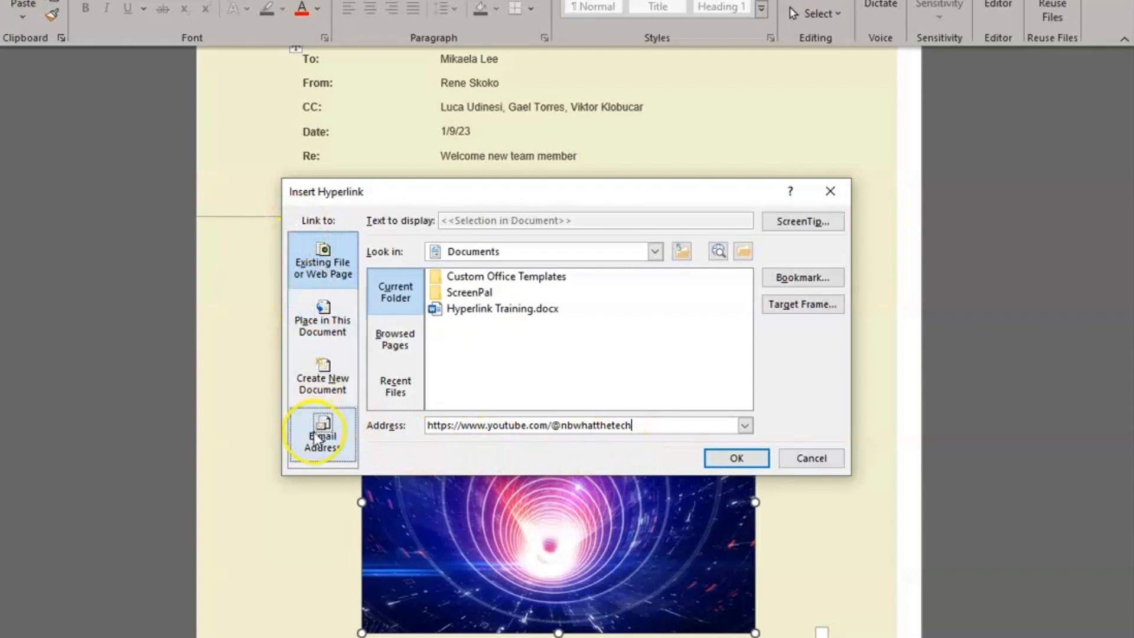
{"action": "mouse_move", "coordinate": [525, 465]}
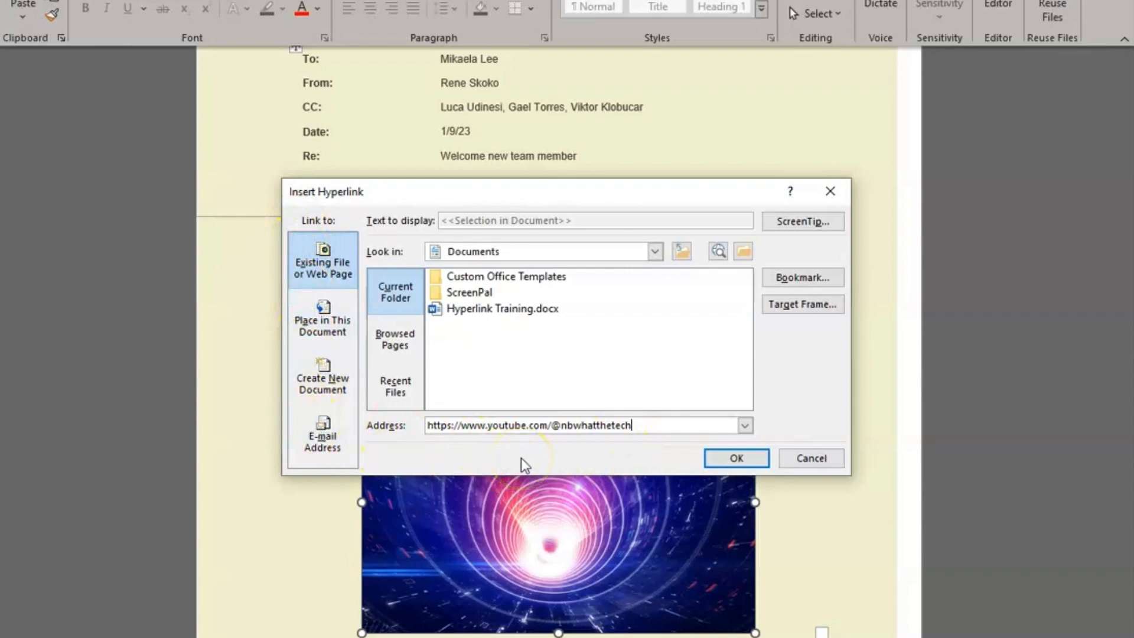
{"action": "left_click", "coordinate": [735, 458]}
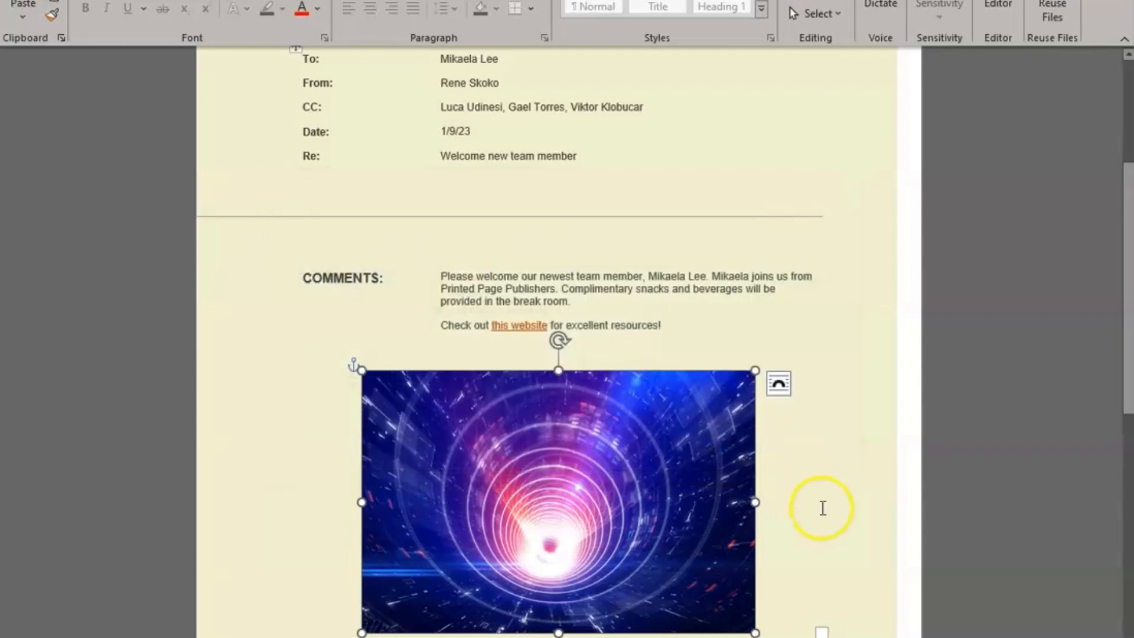
{"action": "mouse_move", "coordinate": [749, 463]}
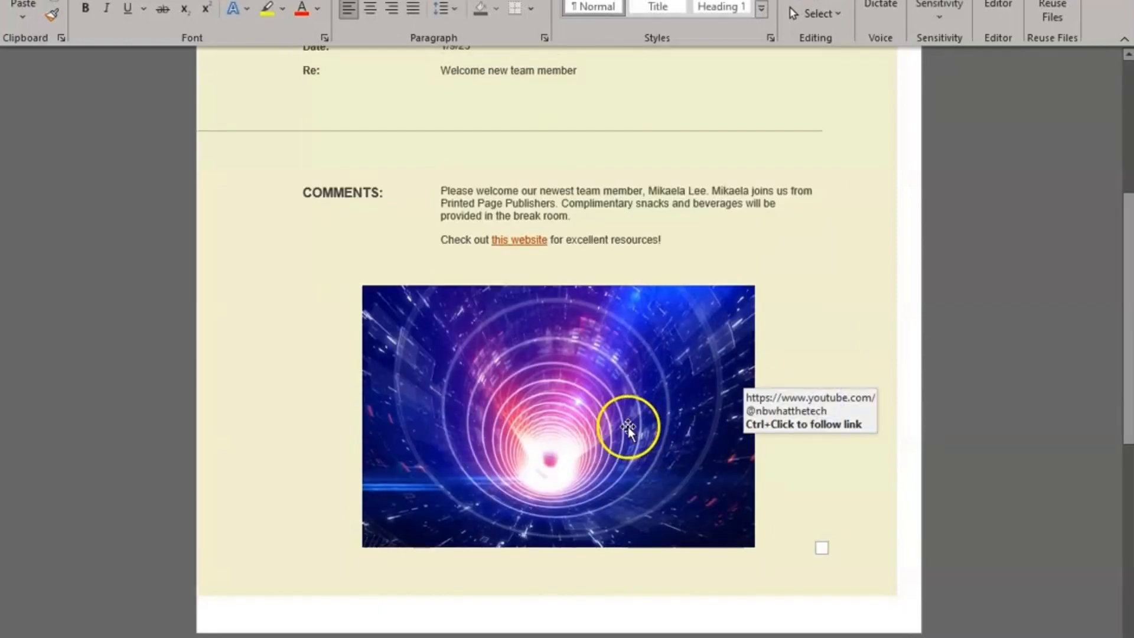
{"action": "mouse_move", "coordinate": [557, 402]}
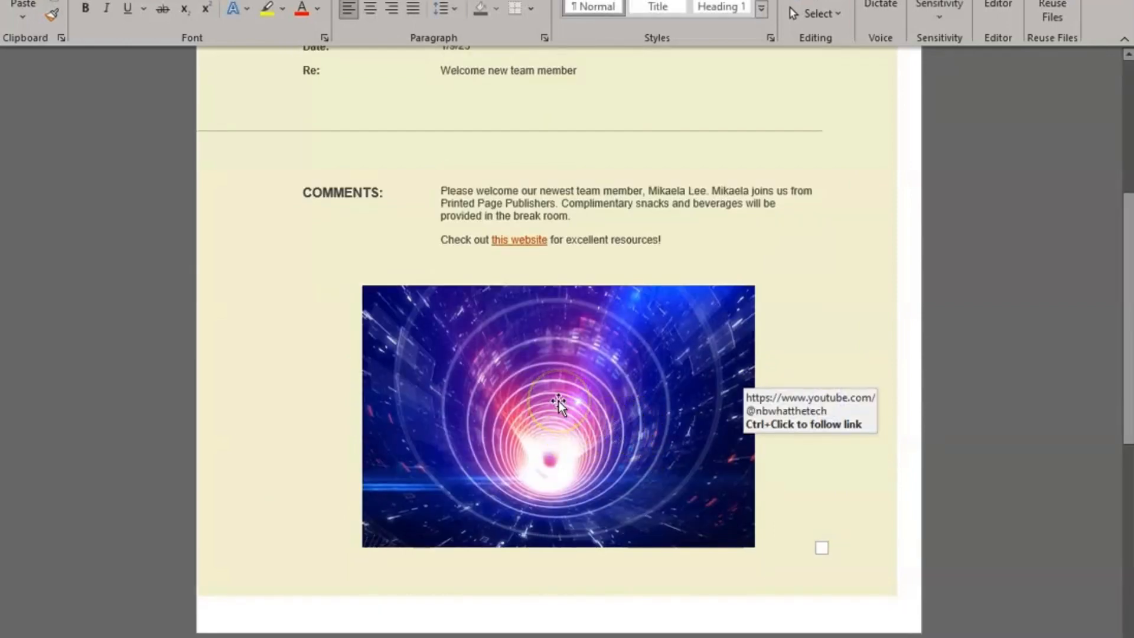
{"action": "left_click", "coordinate": [557, 416]}
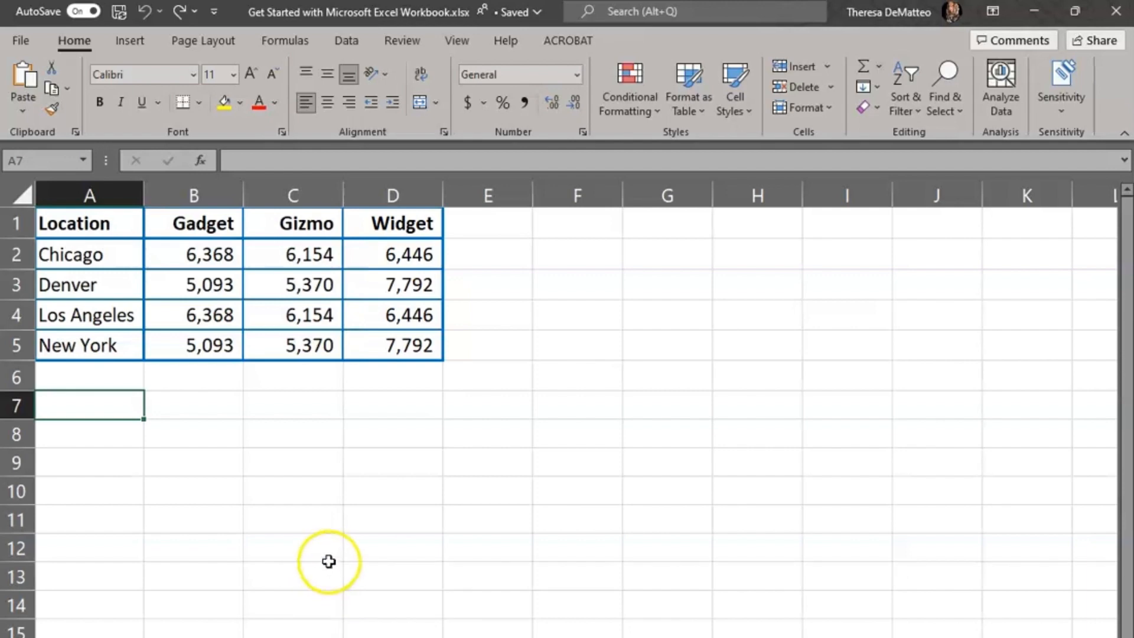
{"action": "mouse_move", "coordinate": [329, 558]}
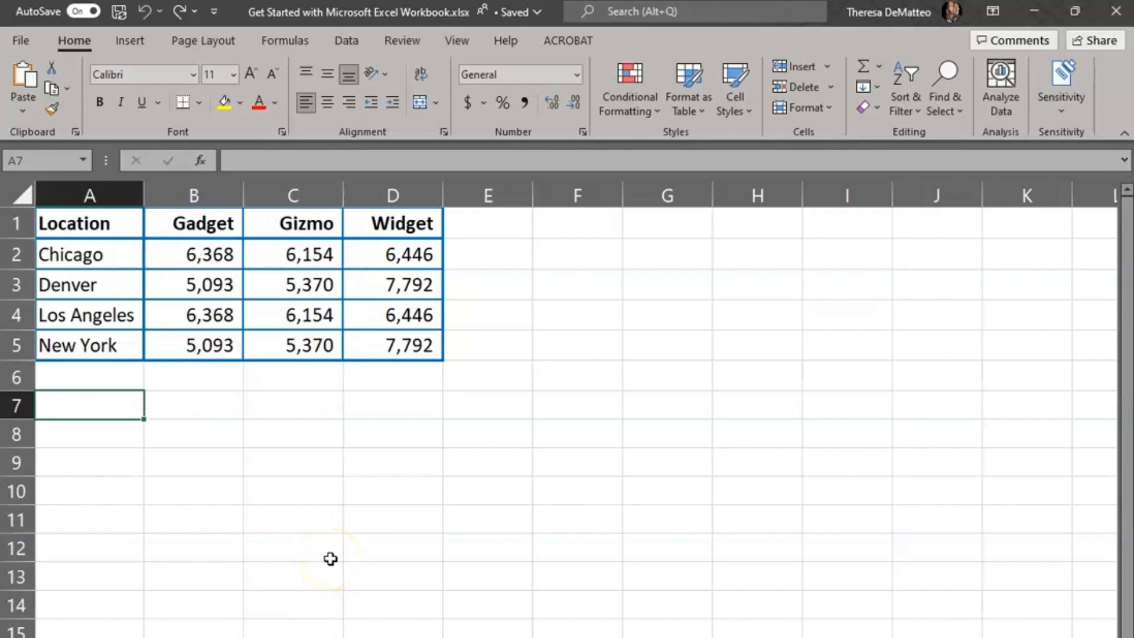
{"action": "mouse_move", "coordinate": [344, 561]}
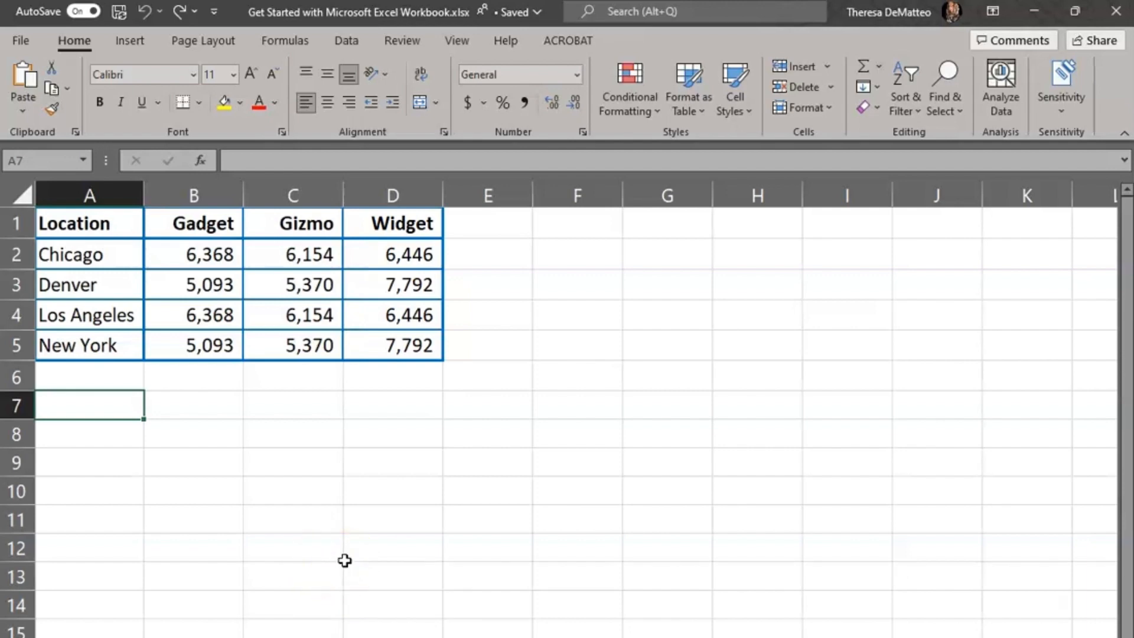
{"action": "mouse_move", "coordinate": [92, 345]}
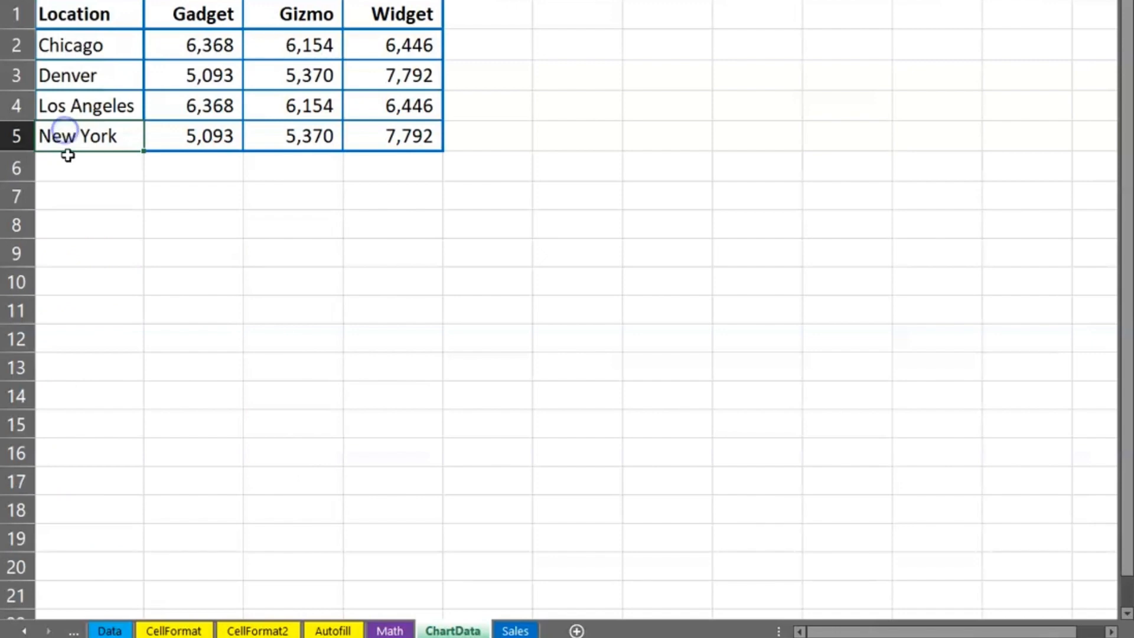
Link cell A5 (New York) to the Autofill sheet as a place in this workbook.
{"action": "key", "text": "ctrl+k"}
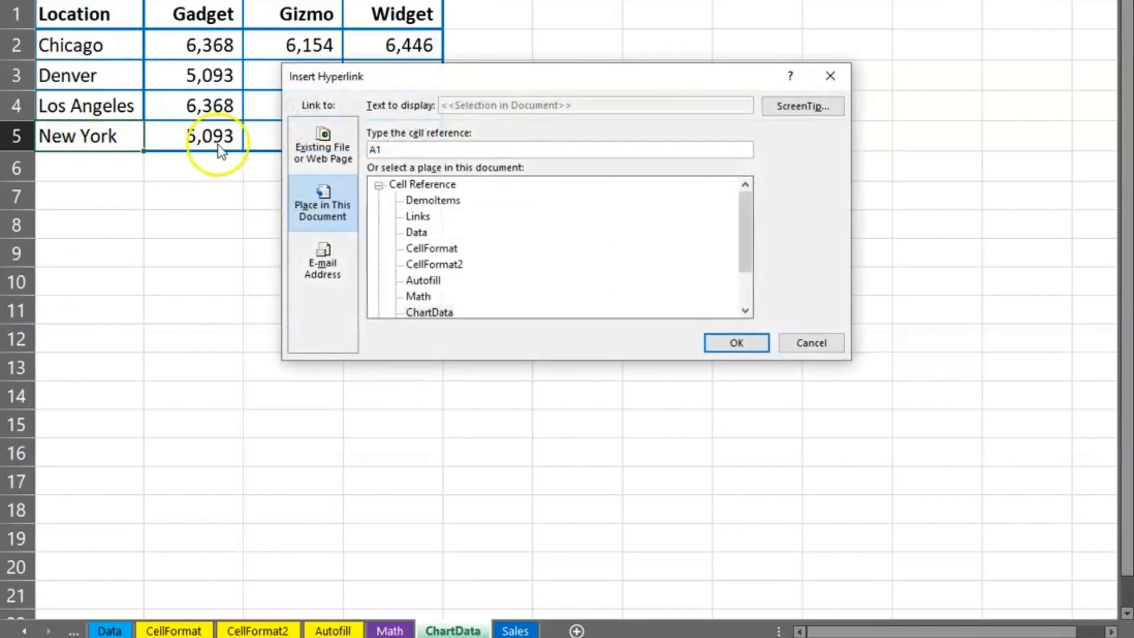
{"action": "mouse_move", "coordinate": [431, 163]}
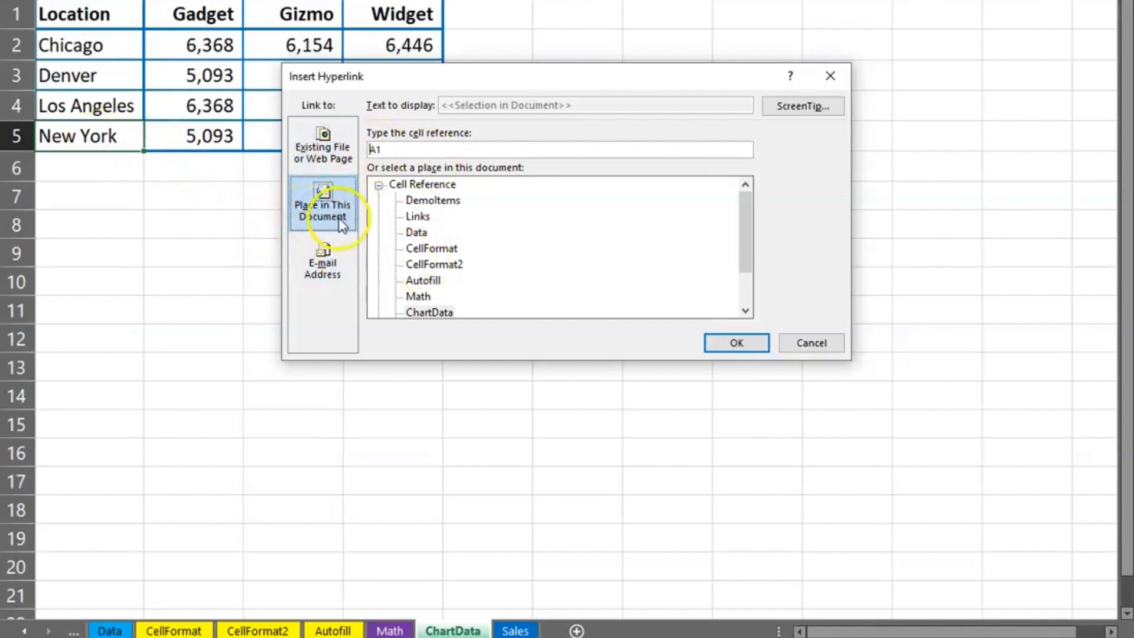
{"action": "scroll", "scroll_direction": "down", "scroll_amount": 3}
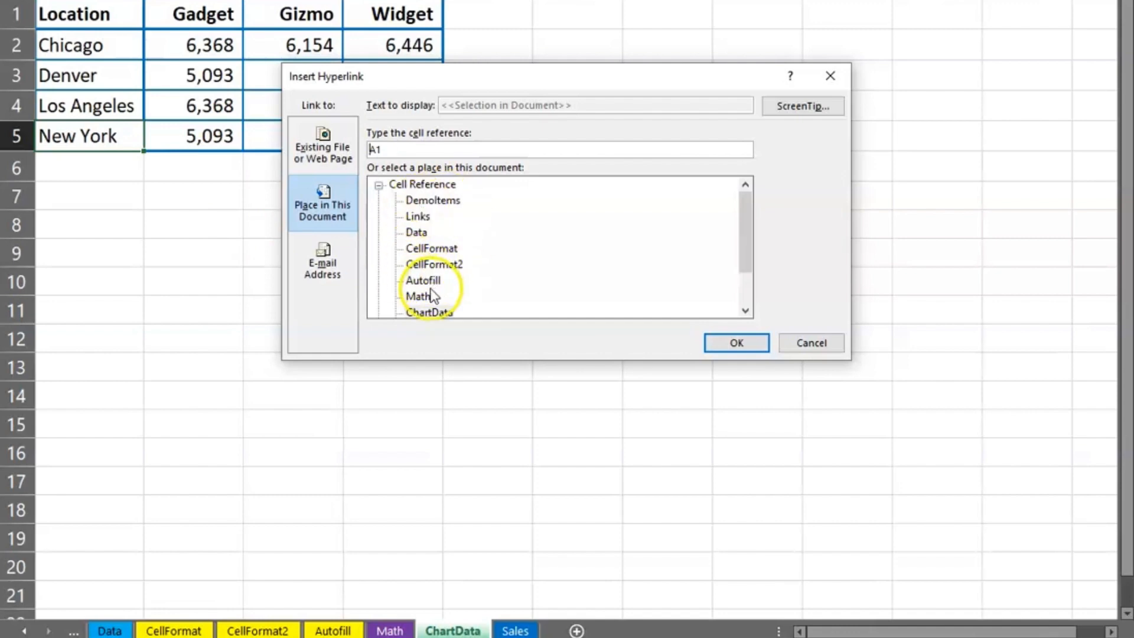
{"action": "left_click", "coordinate": [322, 145]}
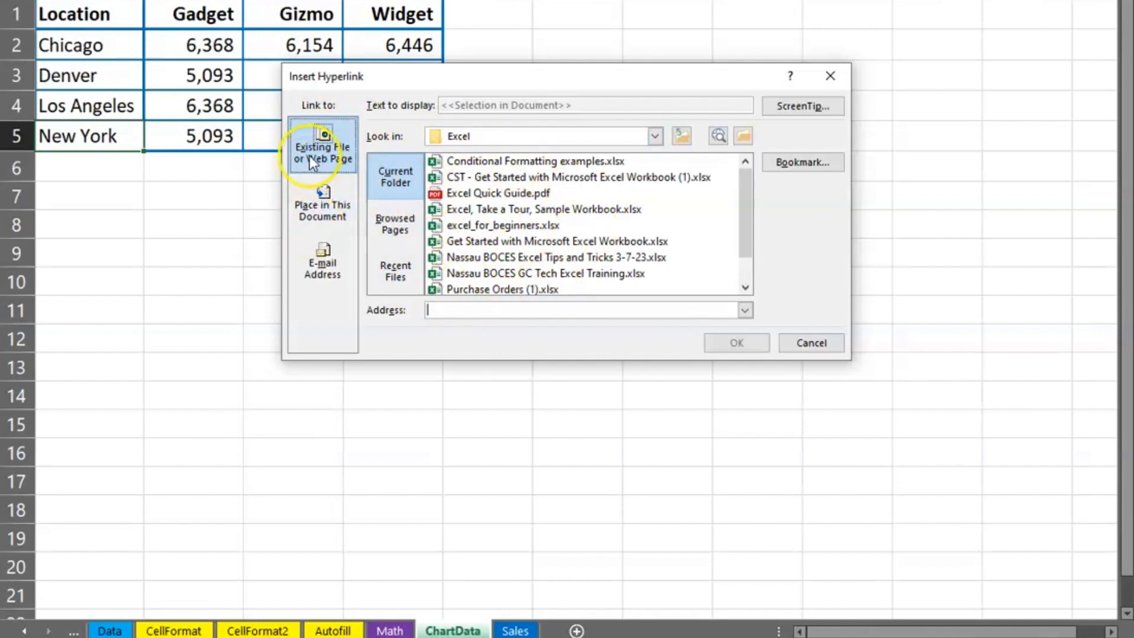
{"action": "left_click", "coordinate": [322, 205]}
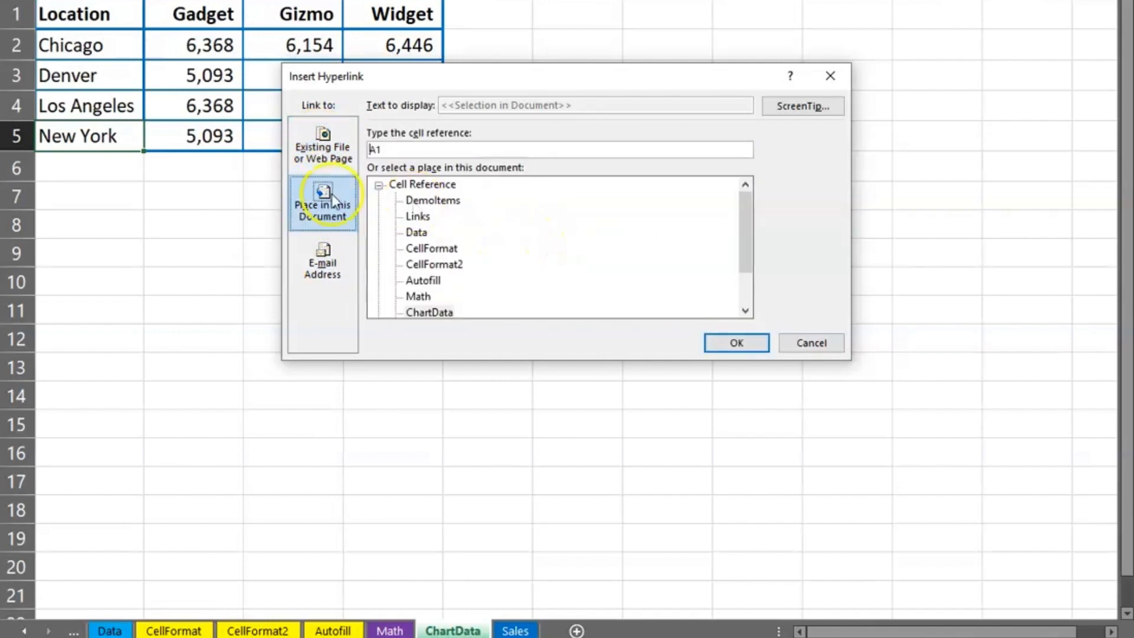
{"action": "mouse_move", "coordinate": [526, 272]}
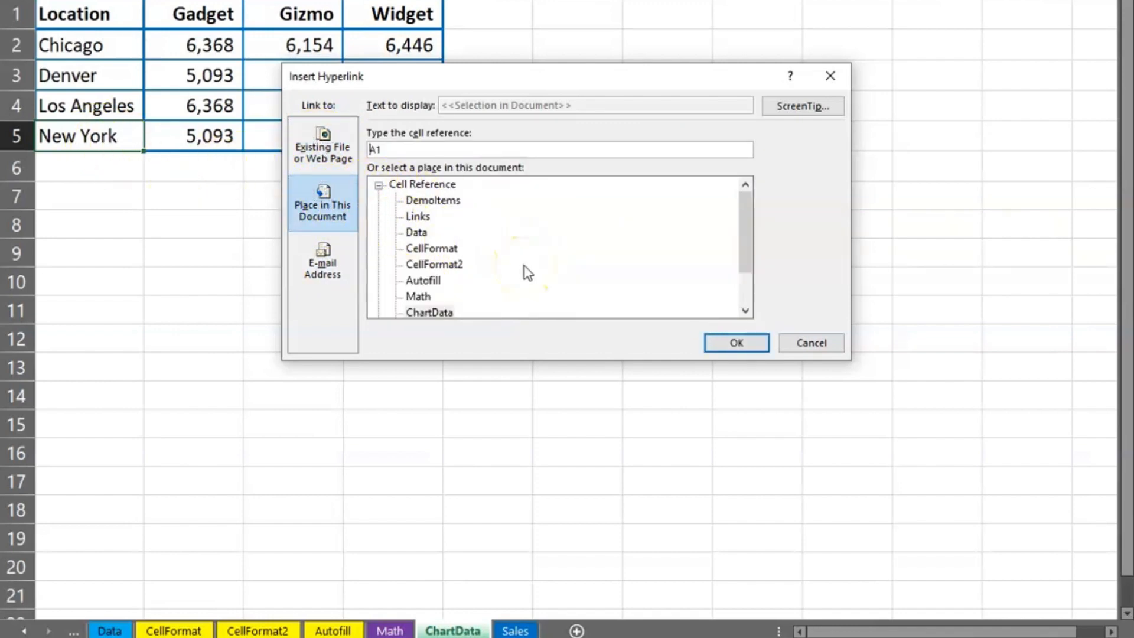
{"action": "mouse_move", "coordinate": [130, 171]}
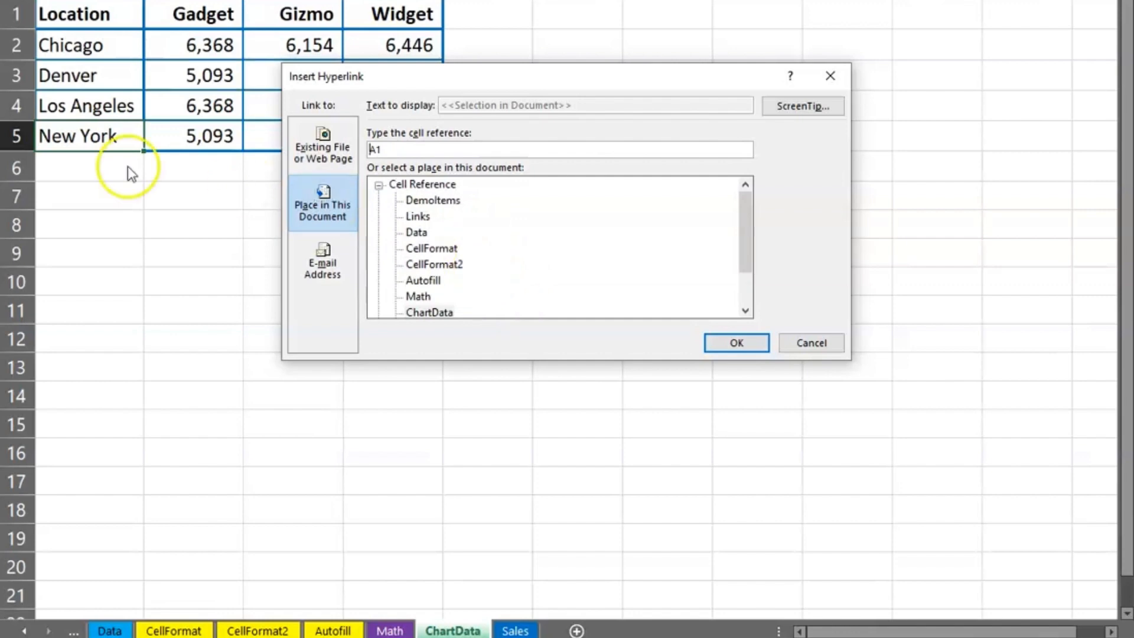
{"action": "mouse_move", "coordinate": [149, 183]}
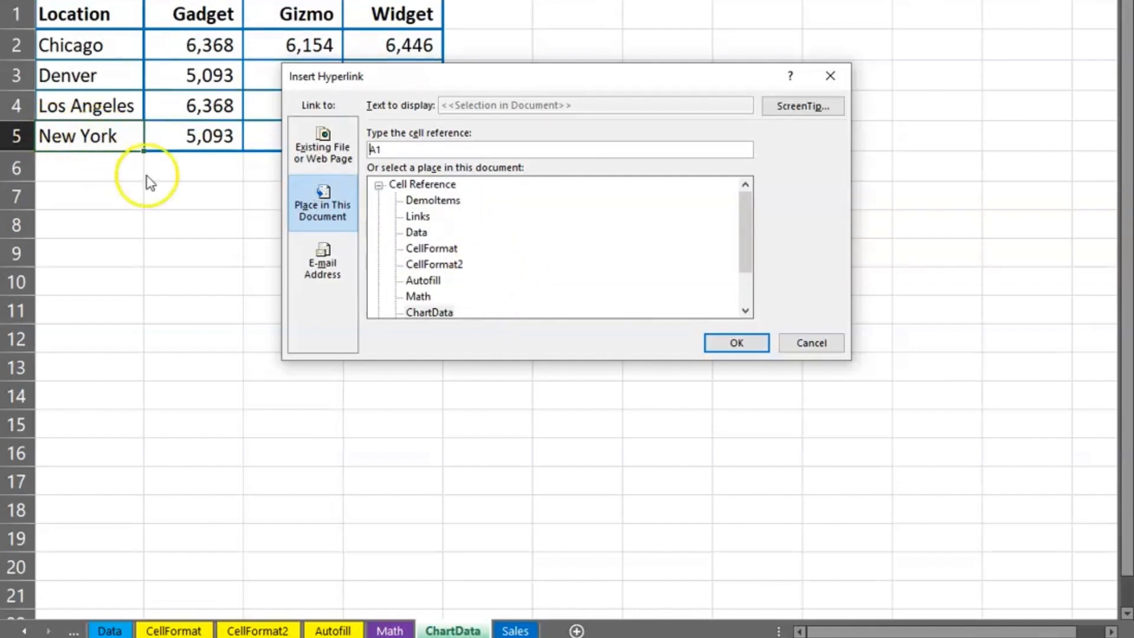
{"action": "mouse_move", "coordinate": [442, 286]}
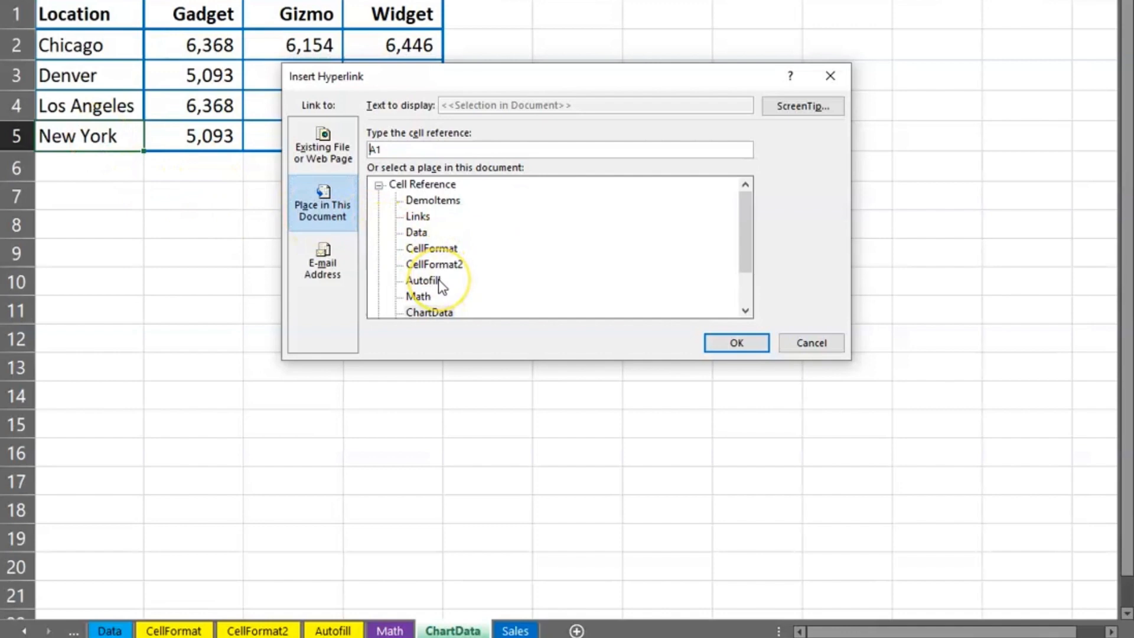
{"action": "left_click", "coordinate": [424, 280]}
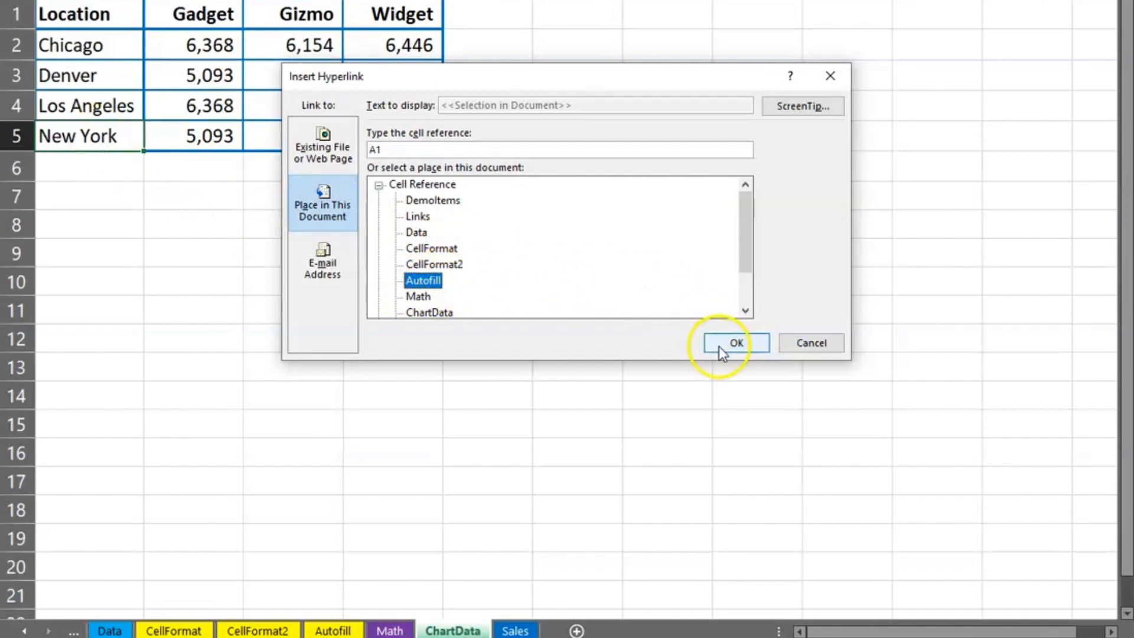
{"action": "left_click", "coordinate": [735, 342]}
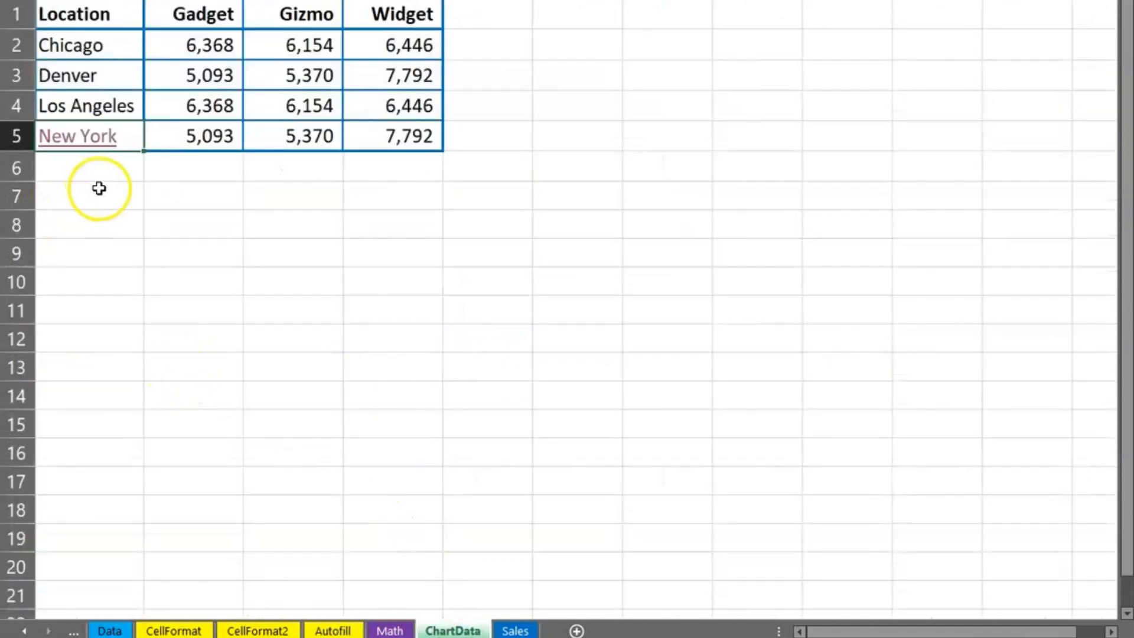
Link cell A7 to the Hyperlink Training document and cell A9 to the YouTube channel.
{"action": "scroll", "scroll_direction": "down", "scroll_amount": 3}
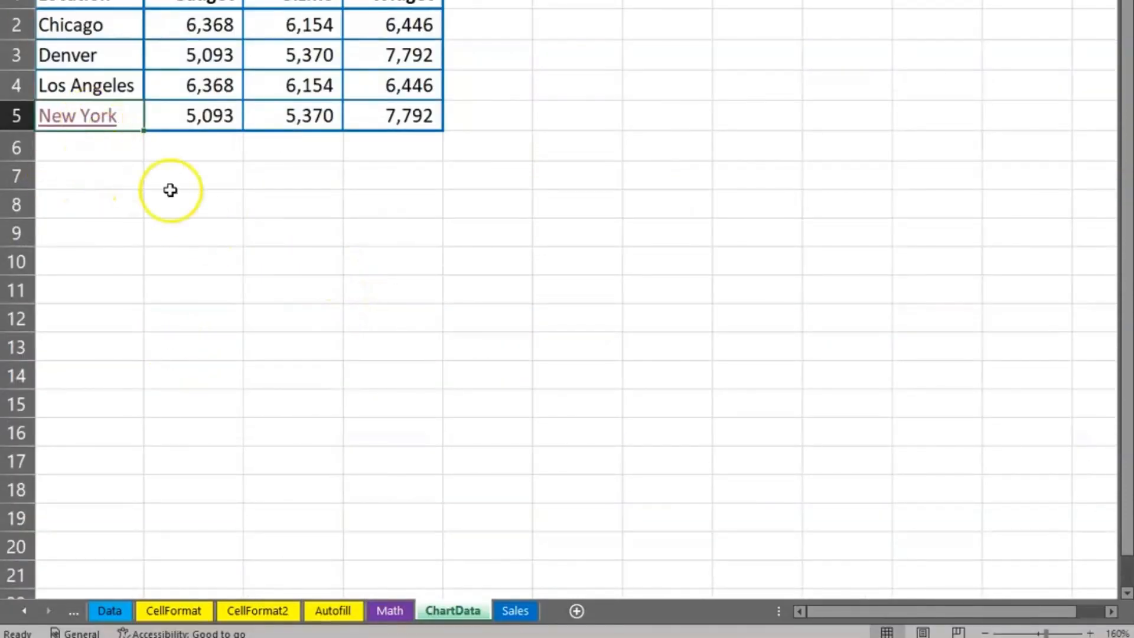
{"action": "right_click", "coordinate": [58, 178]}
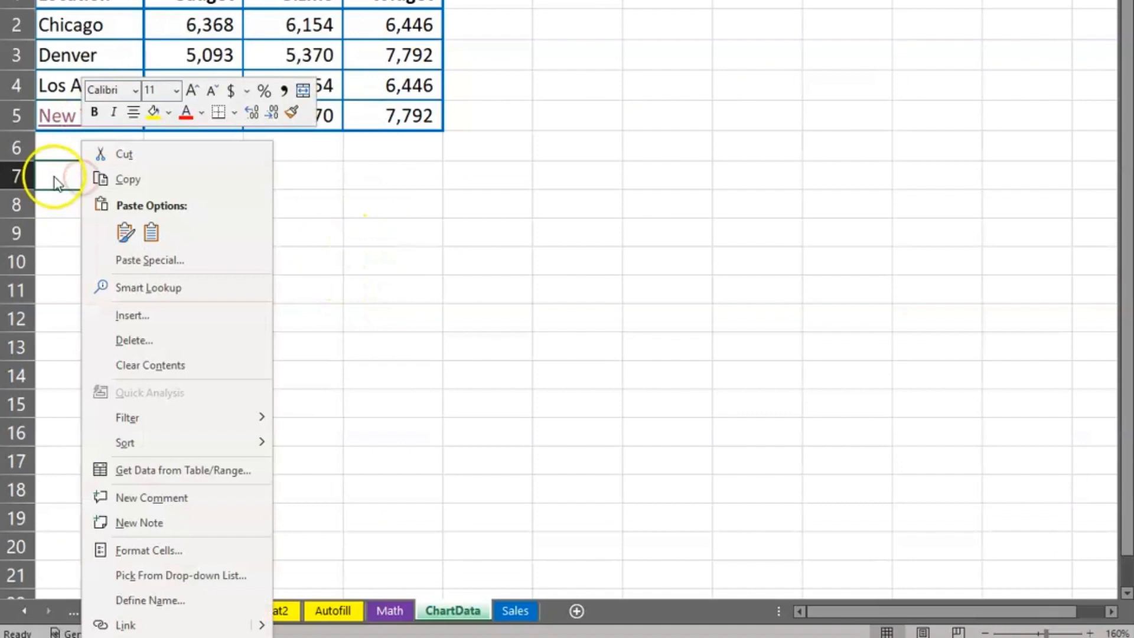
{"action": "mouse_move", "coordinate": [152, 626]}
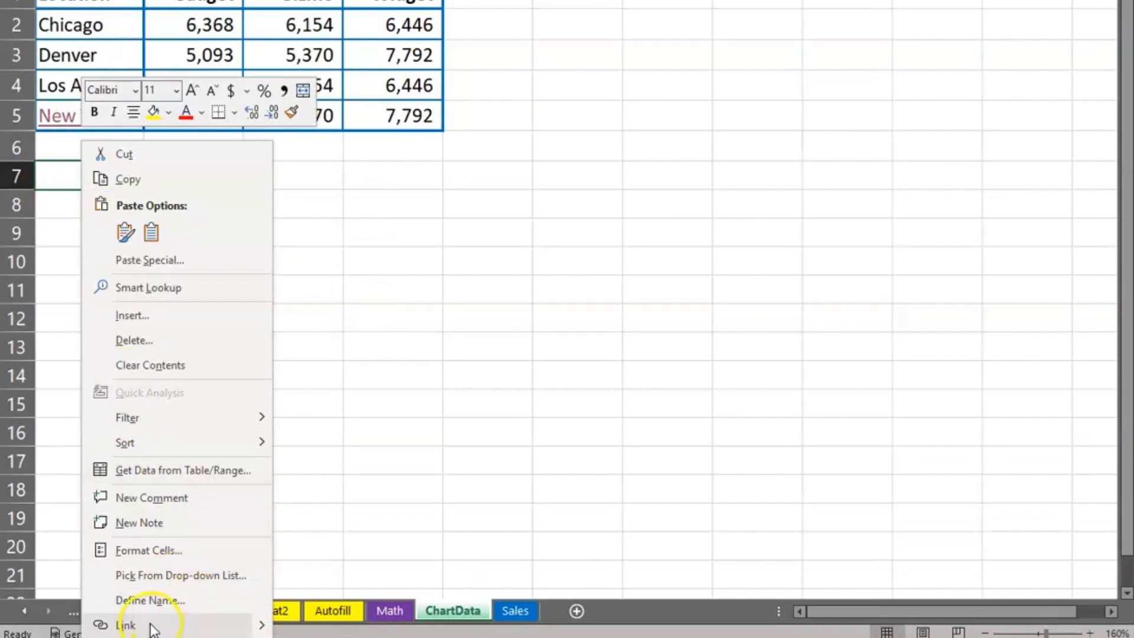
{"action": "left_click", "coordinate": [126, 625]}
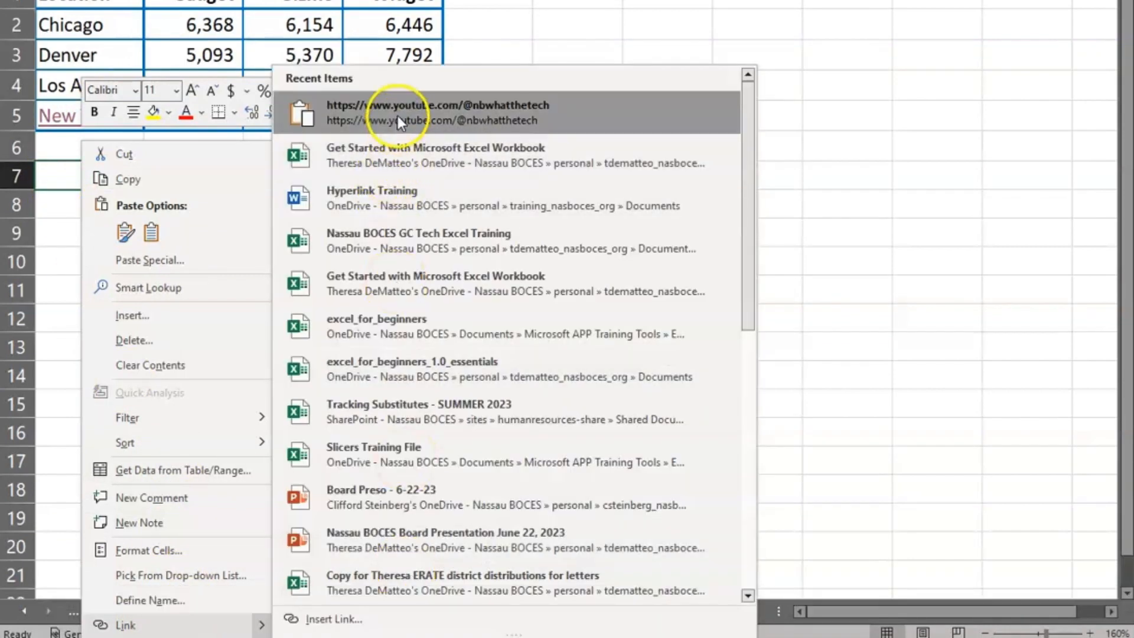
{"action": "left_click", "coordinate": [371, 197]}
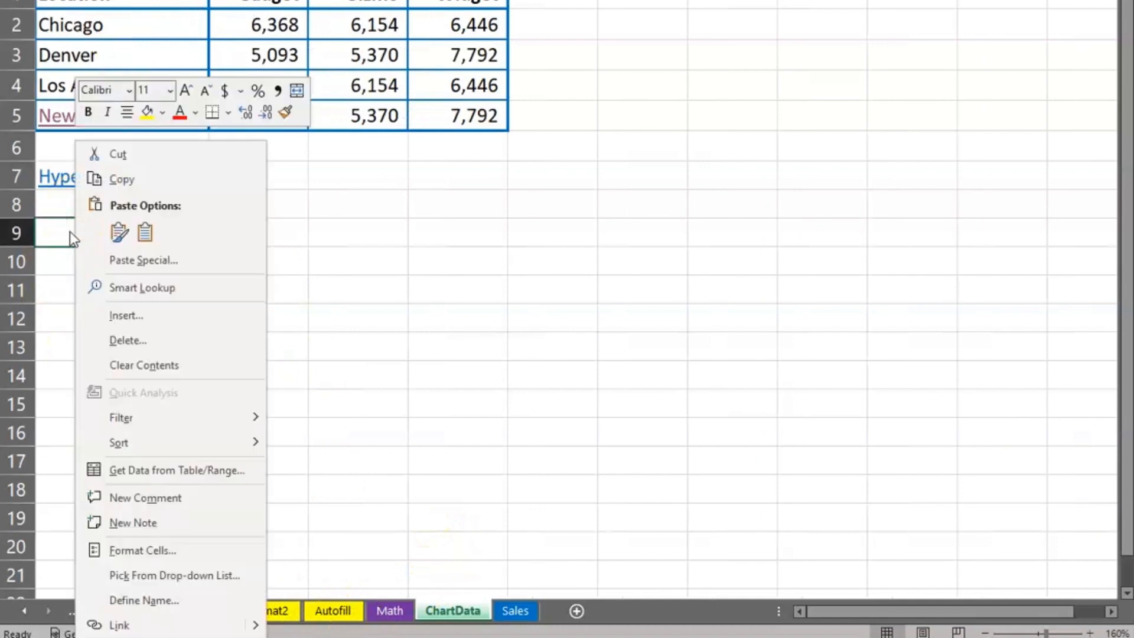
{"action": "left_click", "coordinate": [119, 625]}
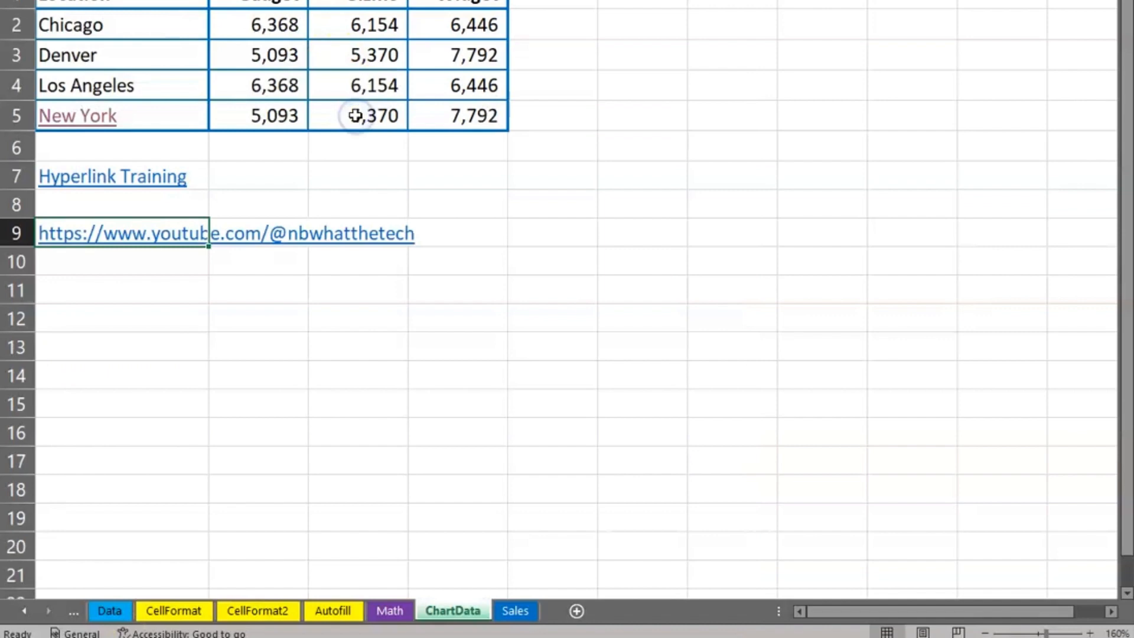
{"action": "mouse_move", "coordinate": [355, 236]}
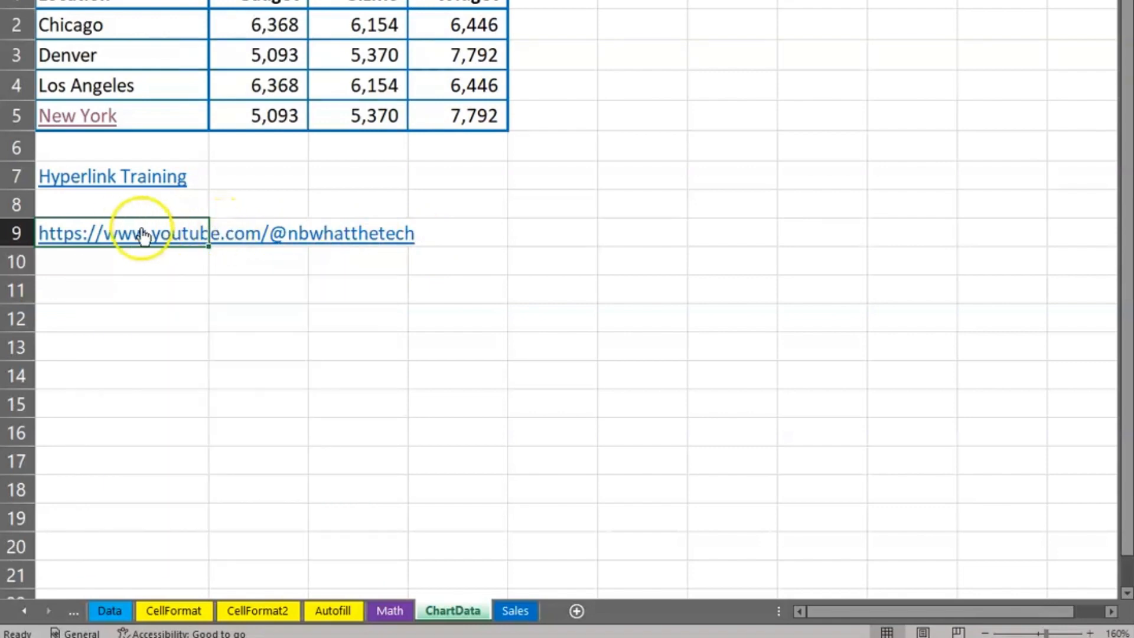
Change the A9 hyperlink's display text to 'Nassau BOCES What the Tech?'.
{"action": "right_click", "coordinate": [123, 233]}
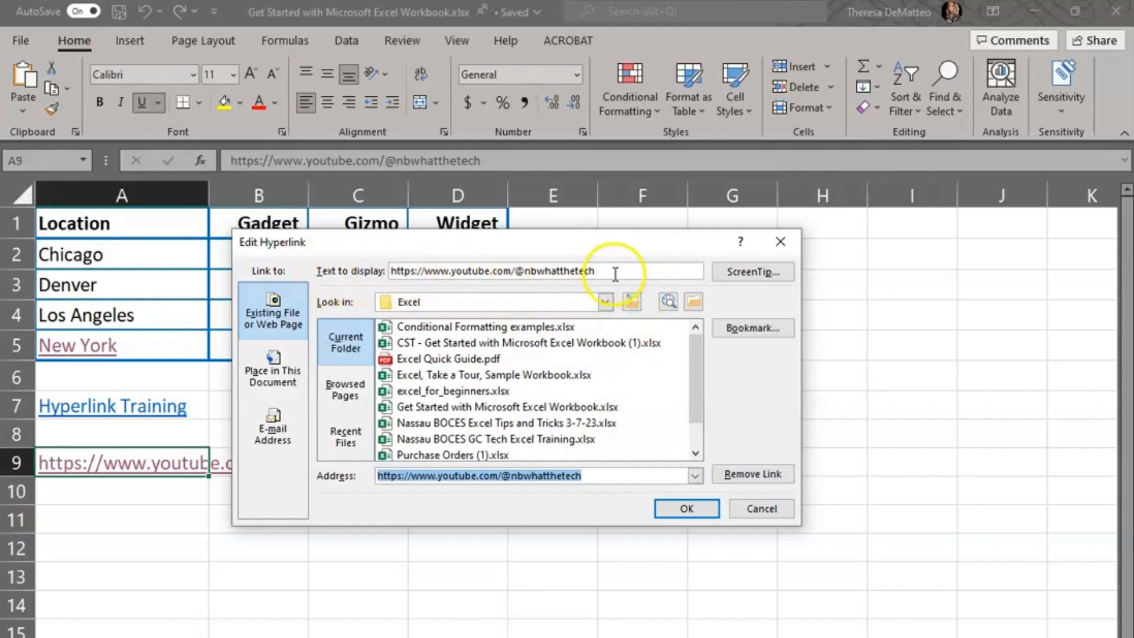
{"action": "type", "text": "What the Tech?"}
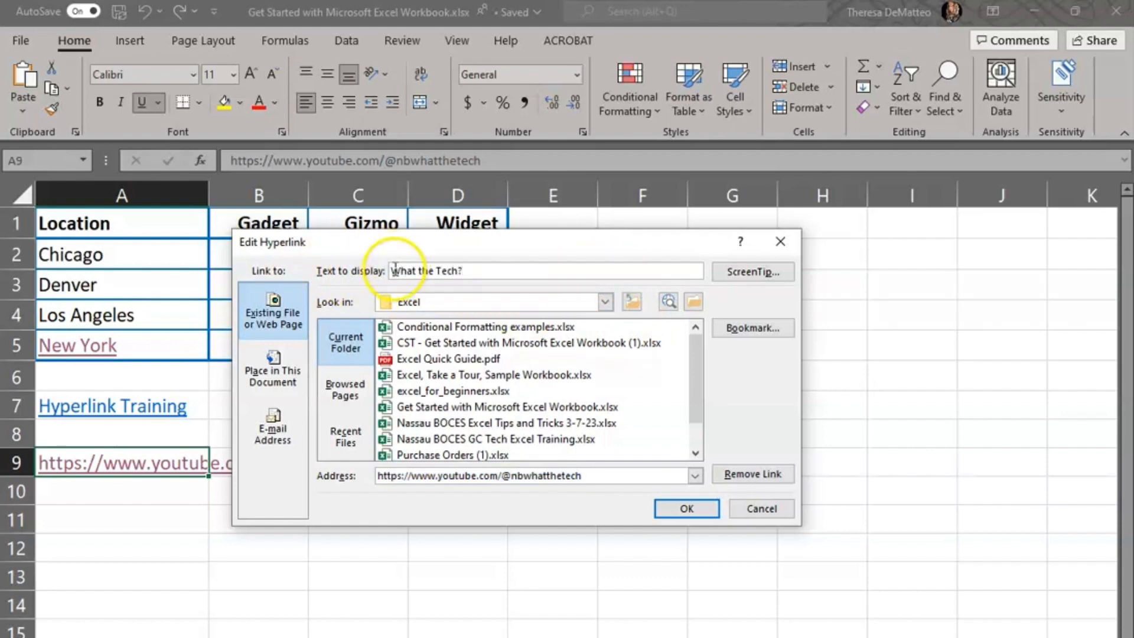
{"action": "type", "text": "Nassau BOCES"}
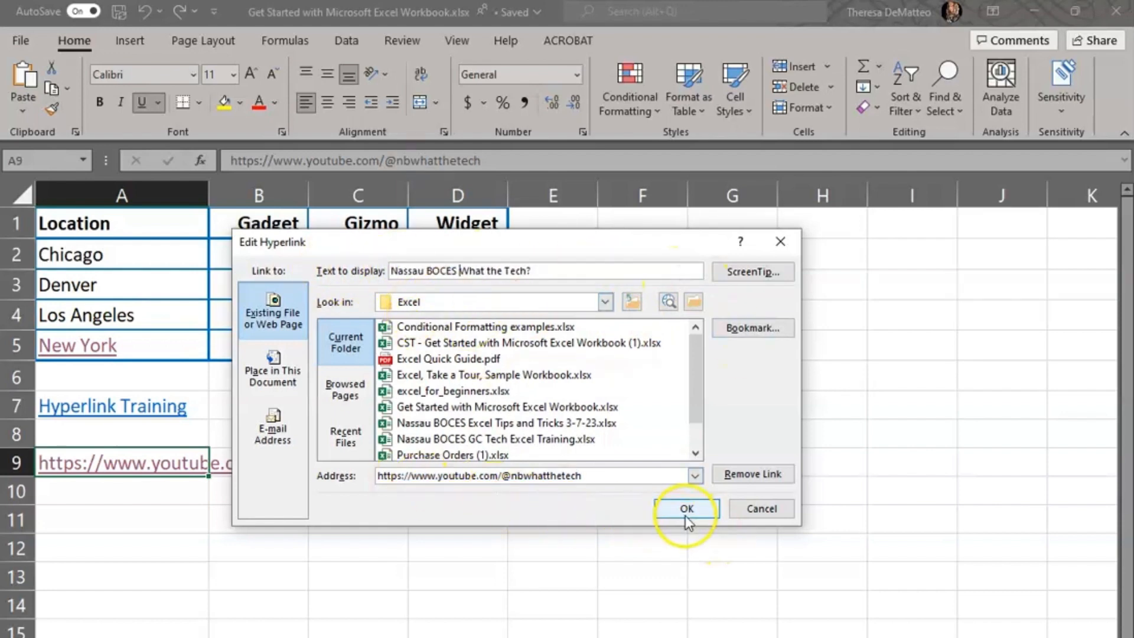
{"action": "left_click", "coordinate": [685, 509]}
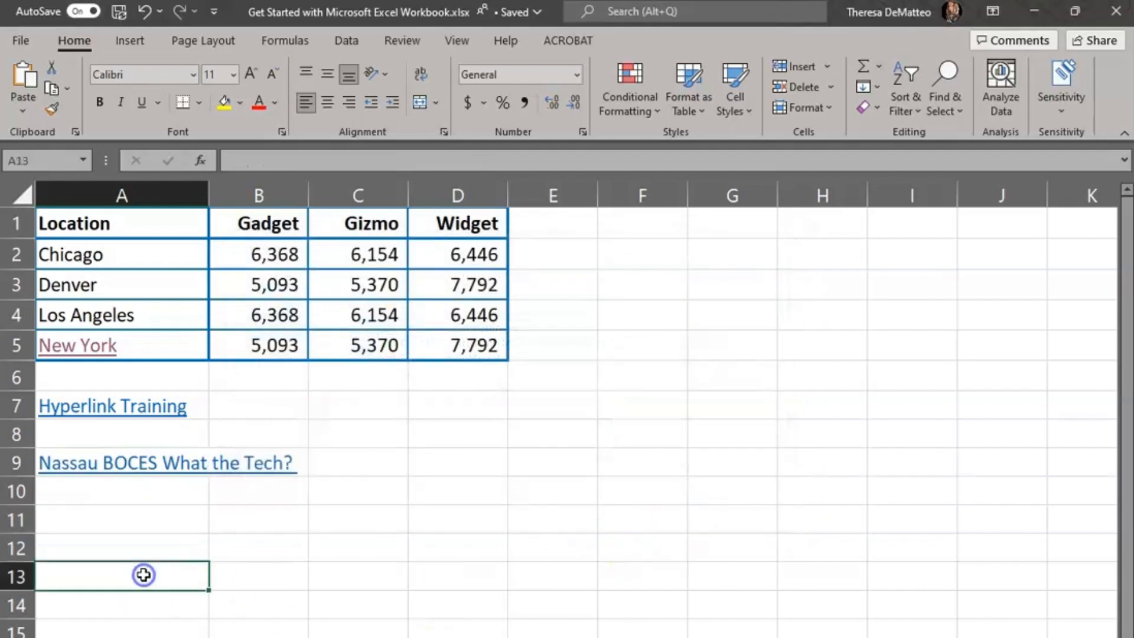
{"action": "mouse_move", "coordinate": [116, 470]}
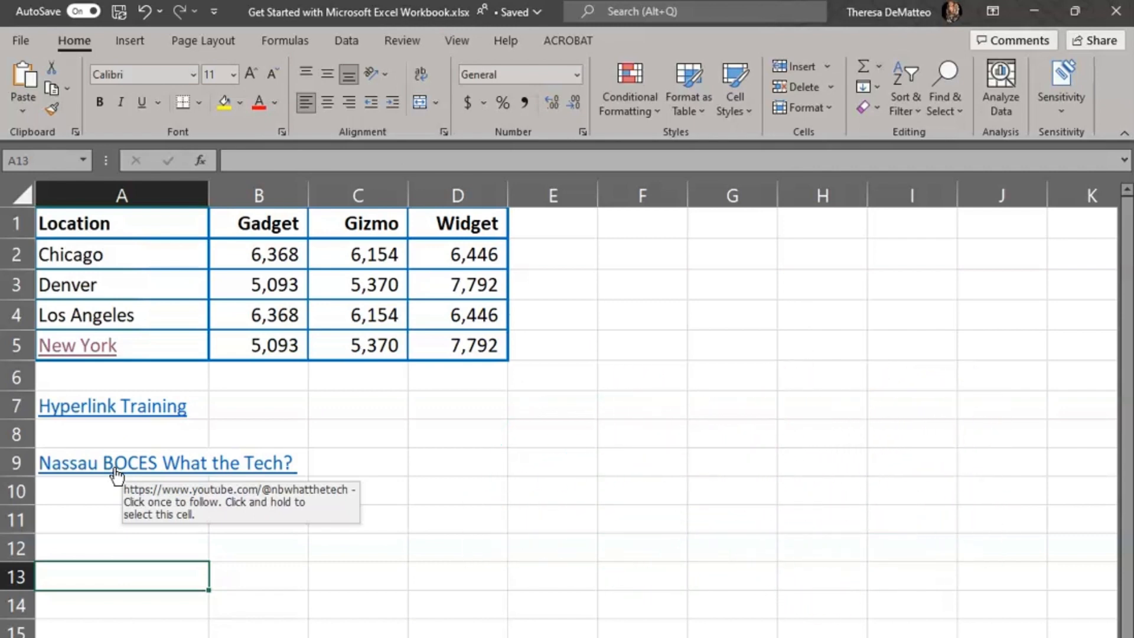
Follow the A9 link to the YouTube channel, then open the employee What the Tech? page.
{"action": "left_click", "coordinate": [165, 463]}
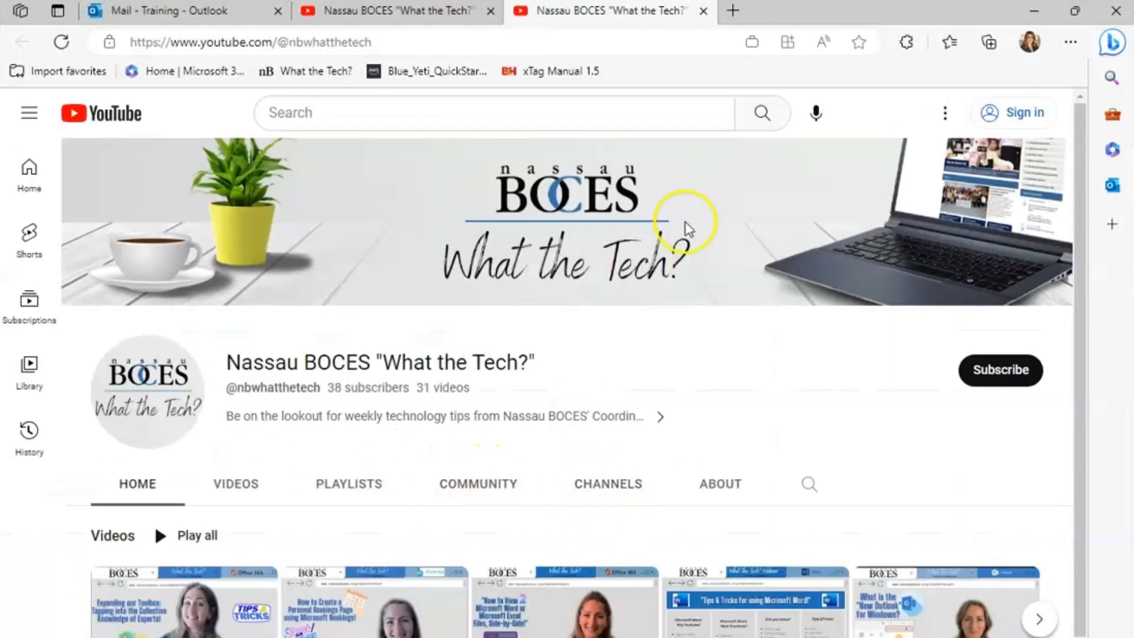
{"action": "mouse_move", "coordinate": [900, 242]}
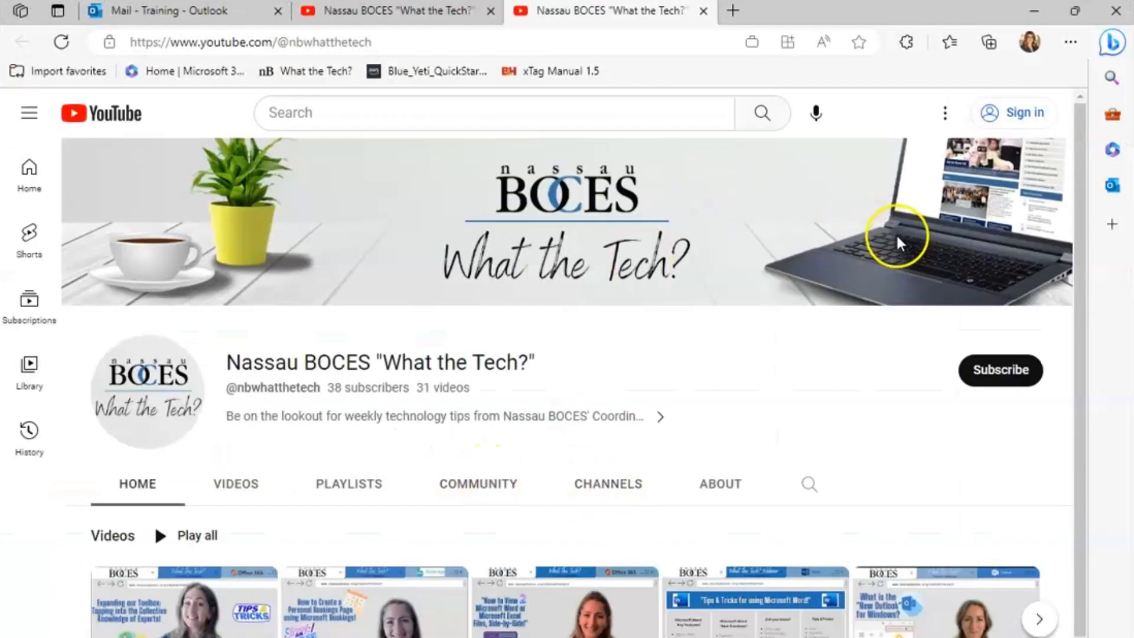
{"action": "left_click", "coordinate": [701, 10]}
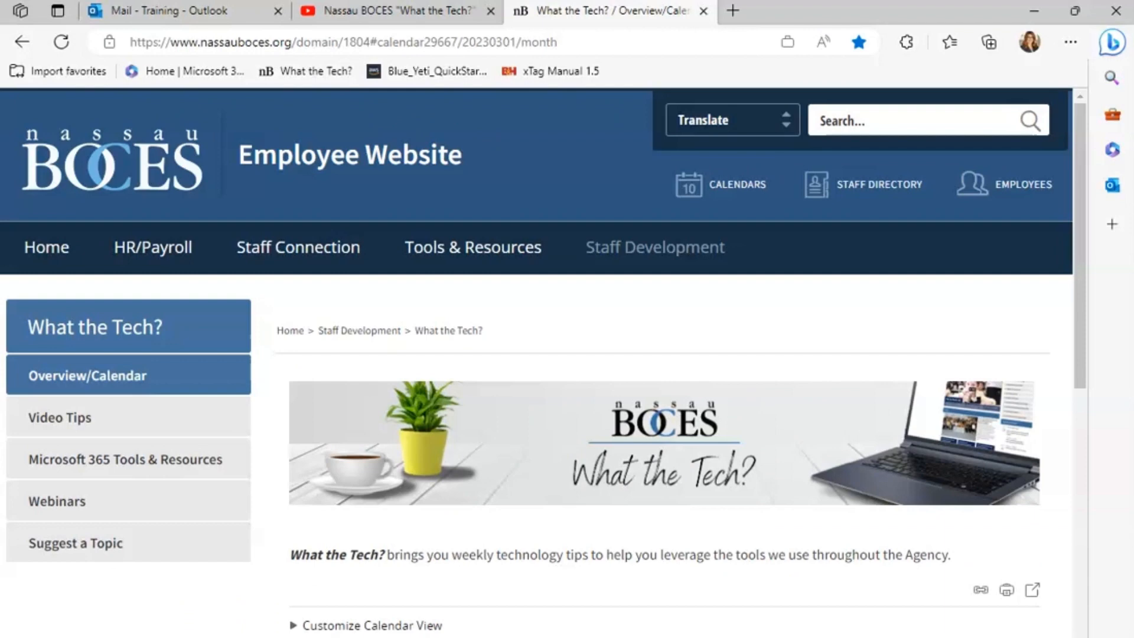
{"action": "scroll", "scroll_direction": "down", "scroll_amount": 3}
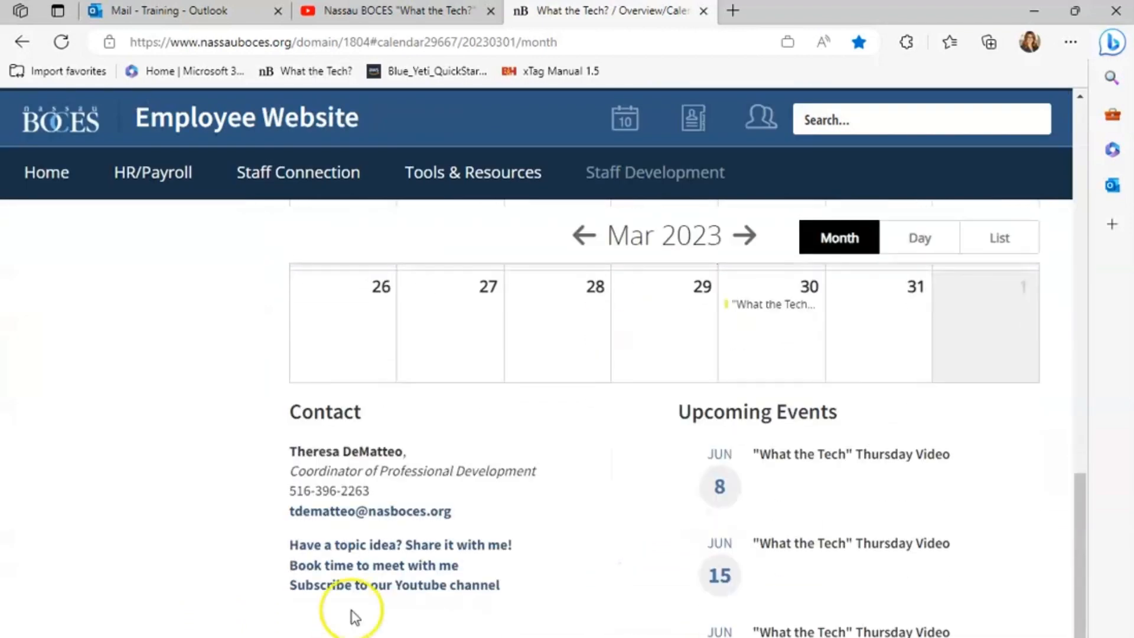